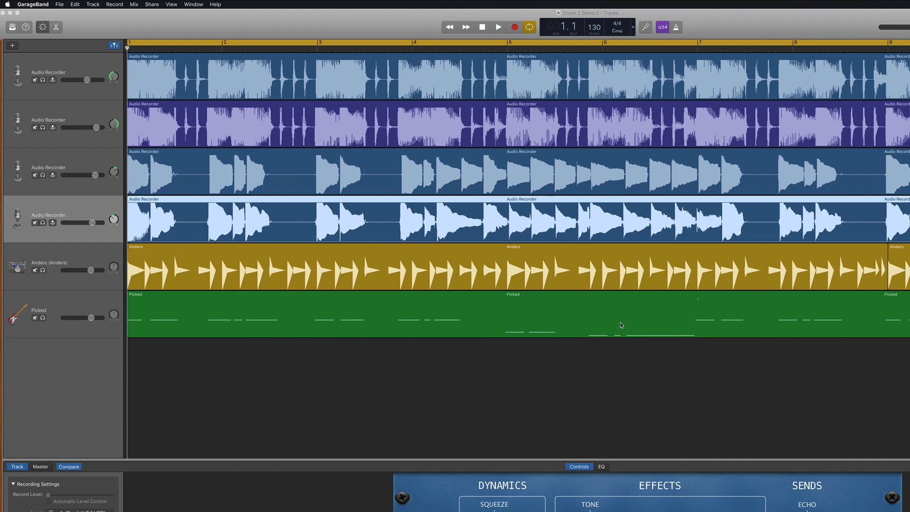
Enable Track Lock, Record Enable and Groove Track in the track header configuration.
{"action": "left_click", "coordinate": [80, 159]}
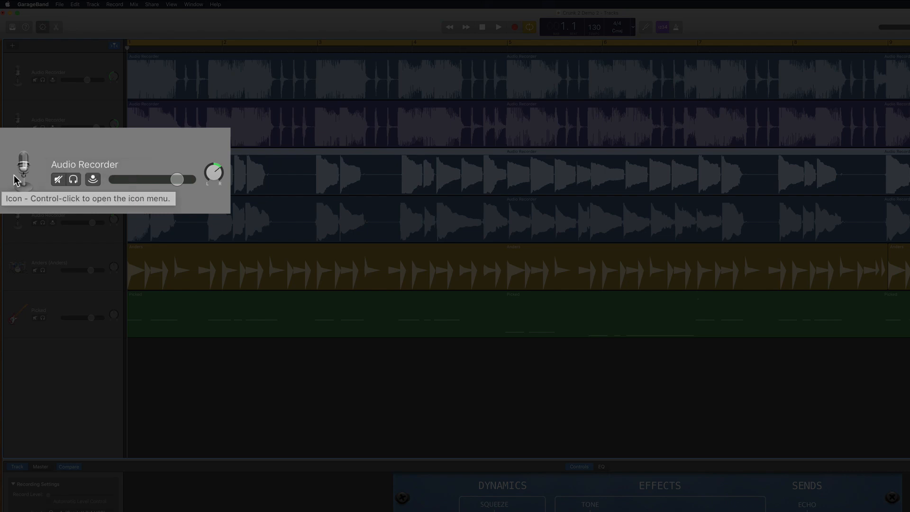
{"action": "mouse_move", "coordinate": [57, 179]}
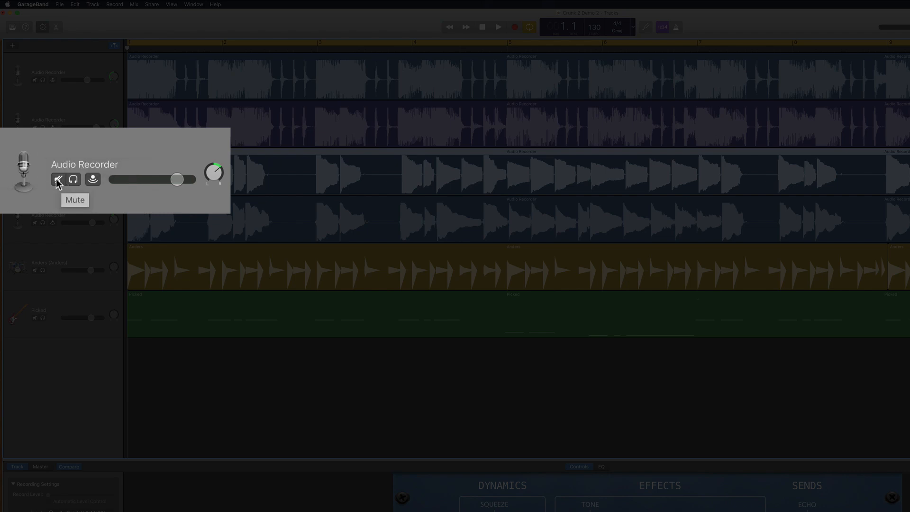
{"action": "mouse_move", "coordinate": [73, 179]}
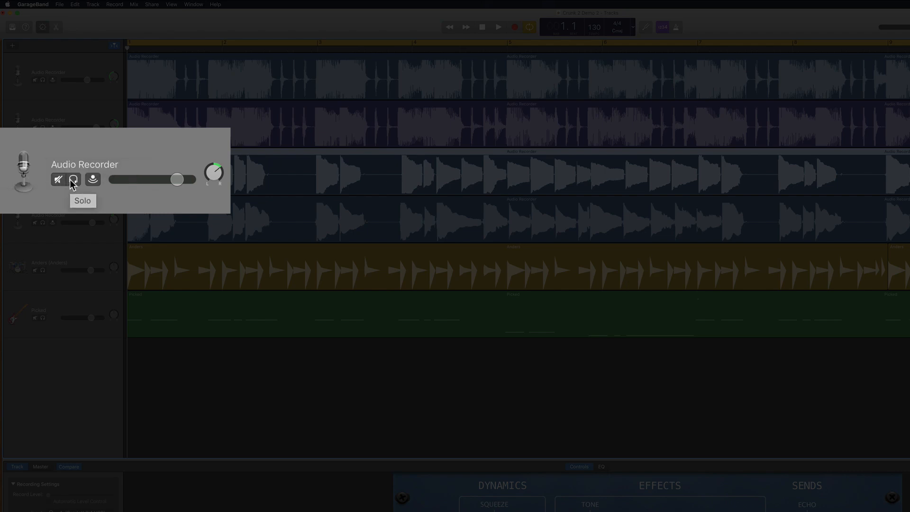
{"action": "mouse_move", "coordinate": [91, 179]}
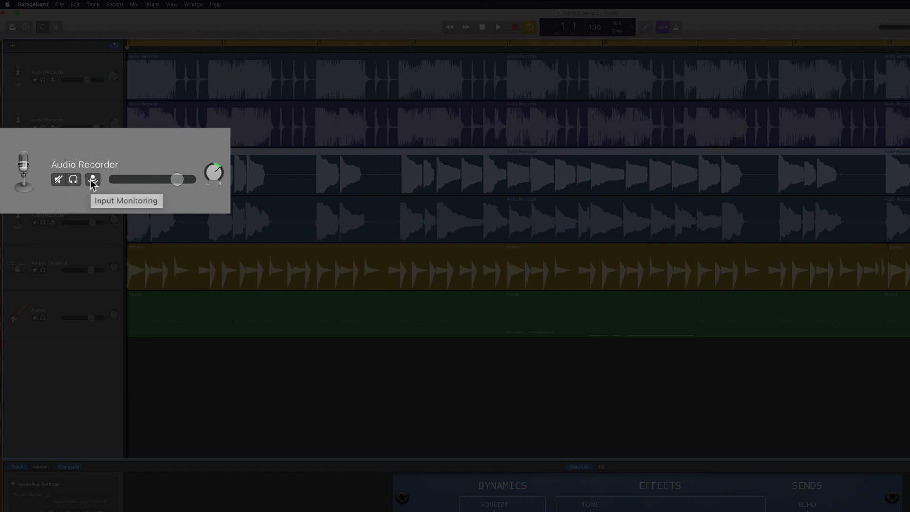
{"action": "mouse_move", "coordinate": [177, 180]}
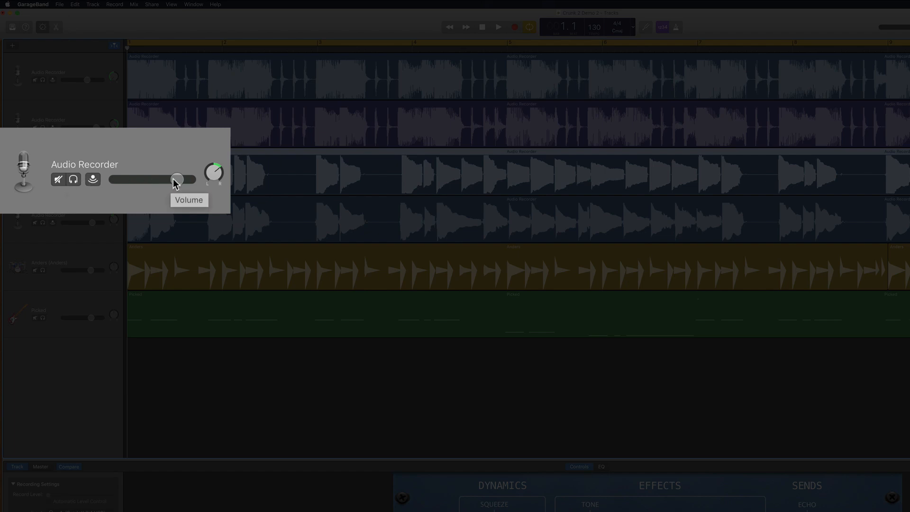
{"action": "mouse_move", "coordinate": [218, 175]}
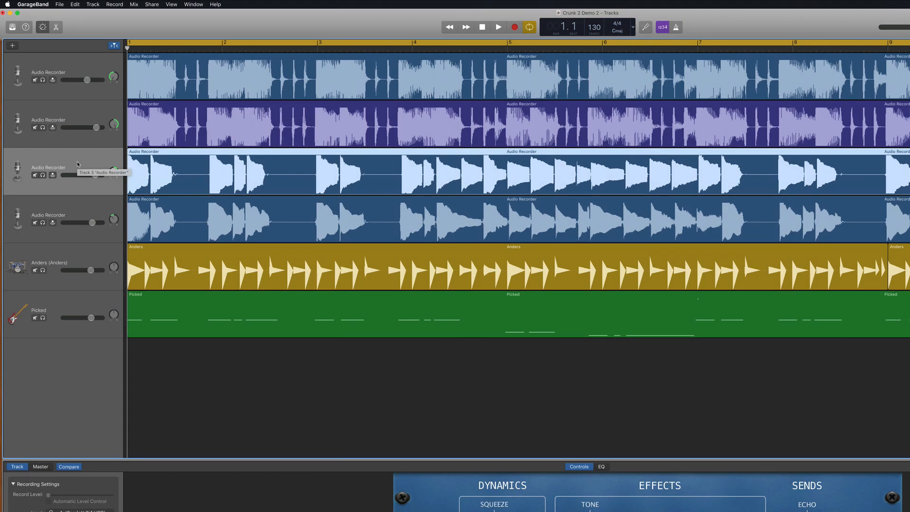
{"action": "right_click", "coordinate": [64, 168]}
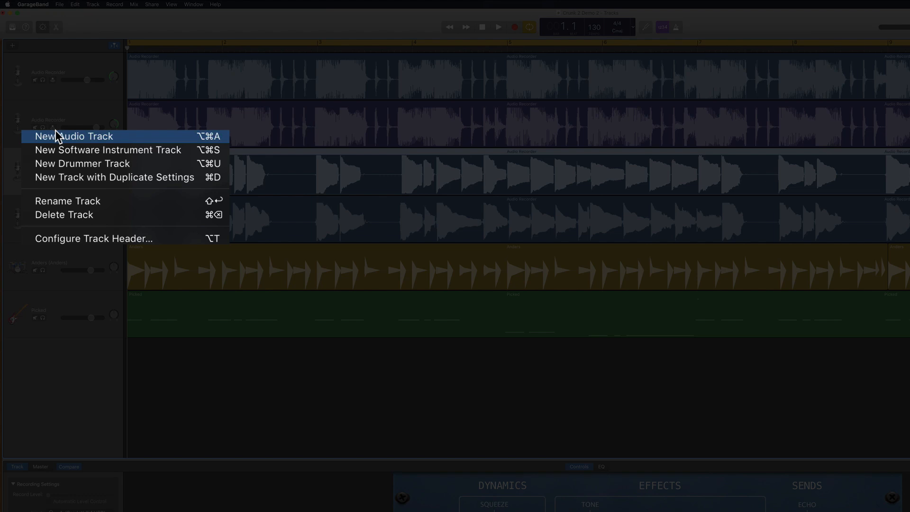
{"action": "mouse_move", "coordinate": [112, 238]}
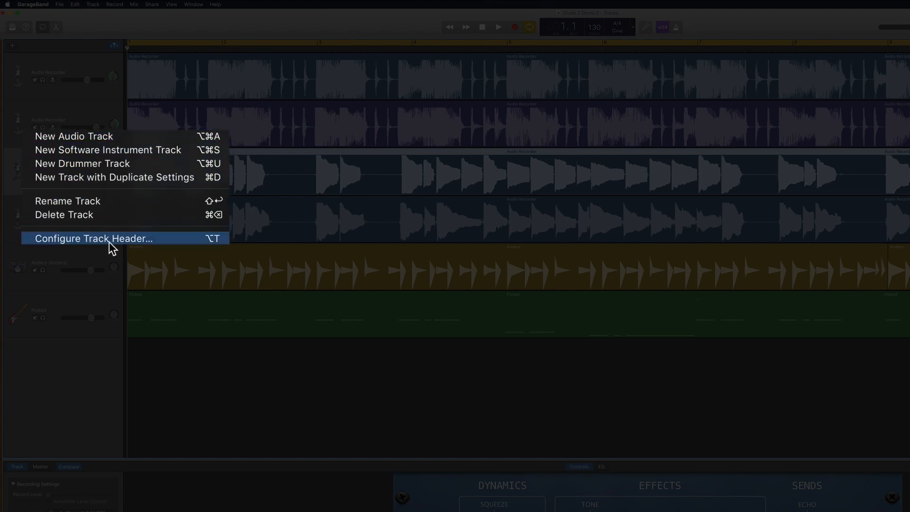
{"action": "mouse_move", "coordinate": [177, 248]}
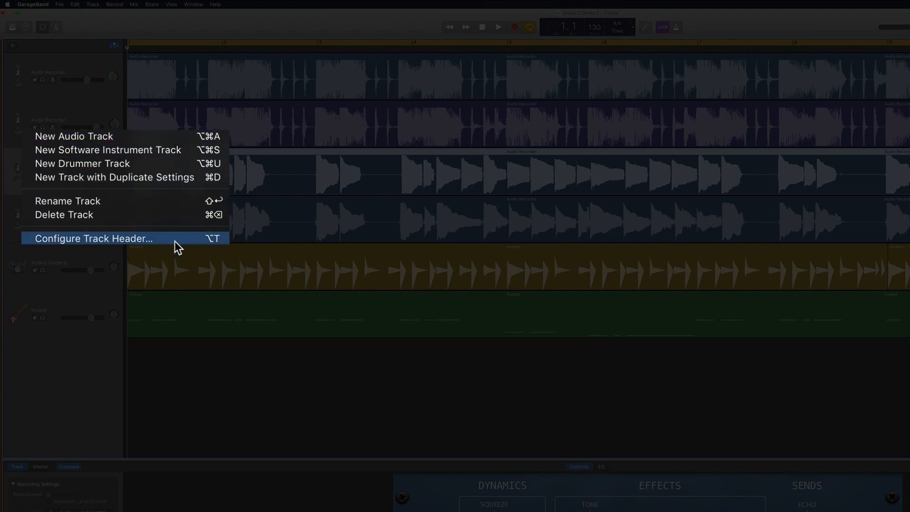
{"action": "left_click", "coordinate": [93, 238]}
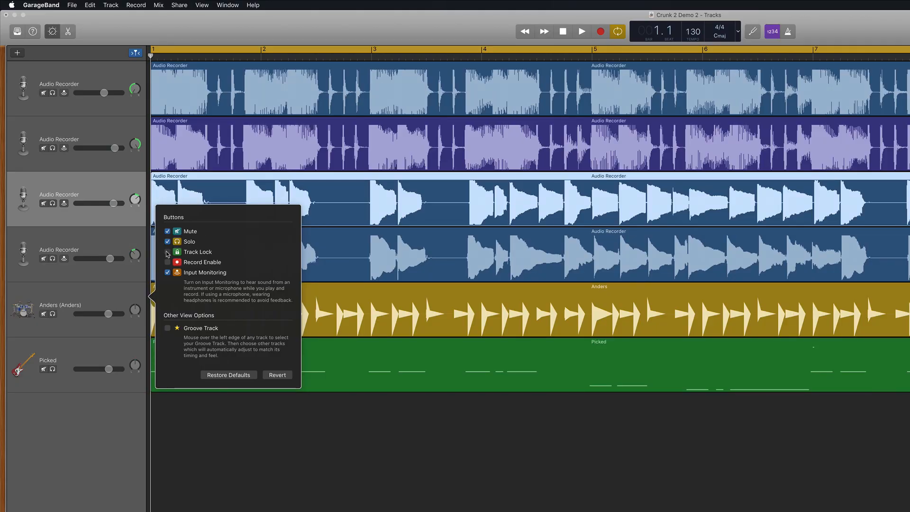
{"action": "left_click", "coordinate": [168, 252]}
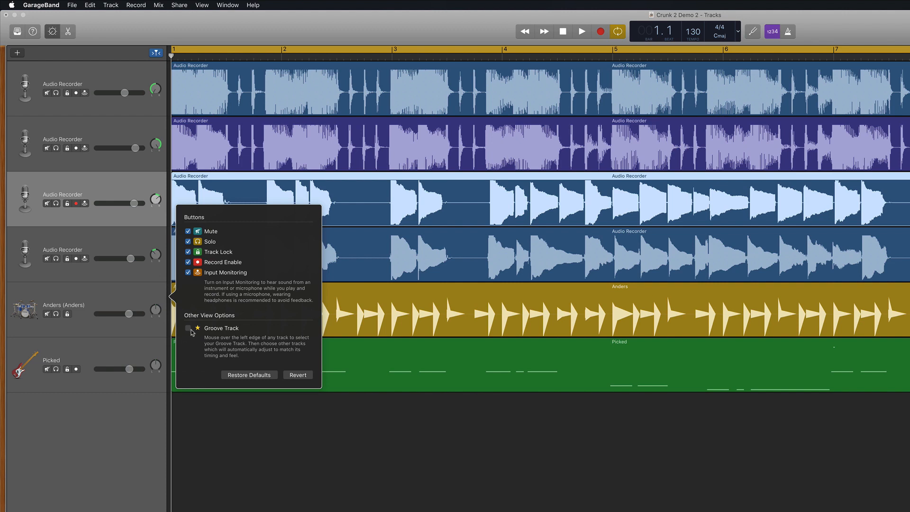
{"action": "left_click", "coordinate": [188, 329]}
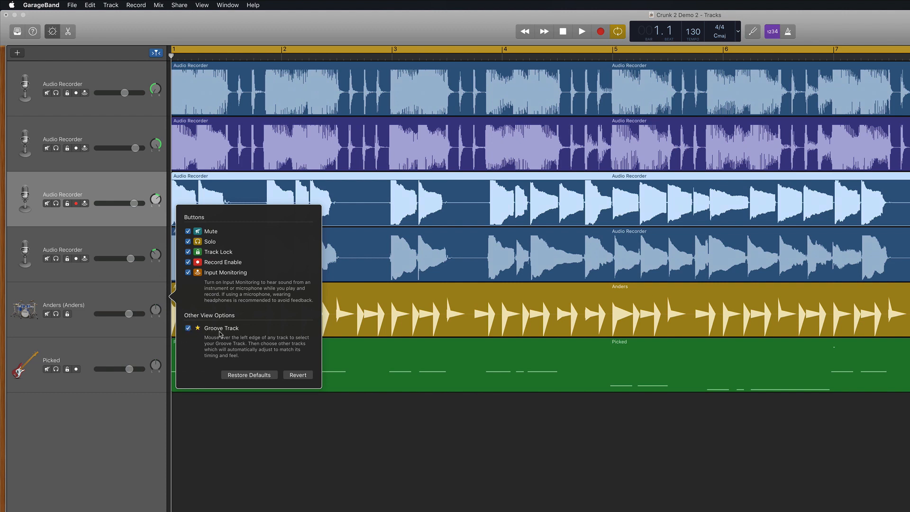
{"action": "mouse_move", "coordinate": [149, 222]}
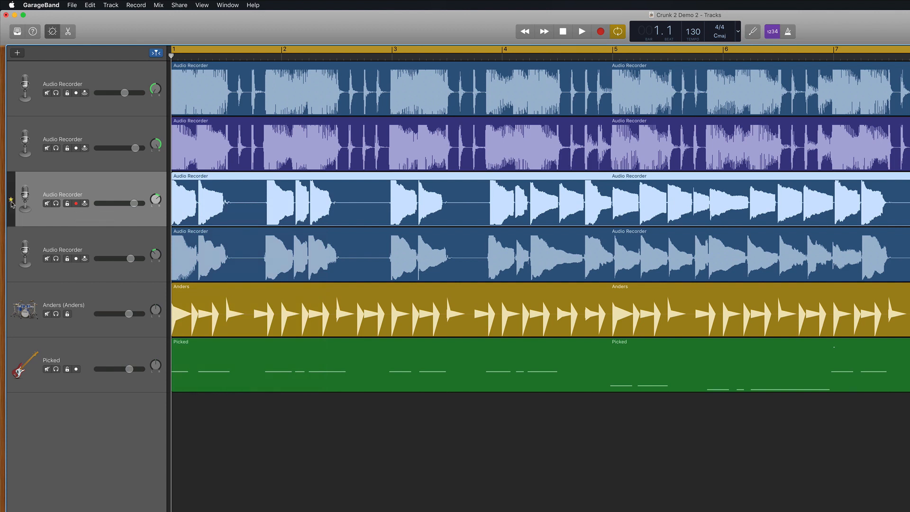
{"action": "mouse_move", "coordinate": [11, 212]}
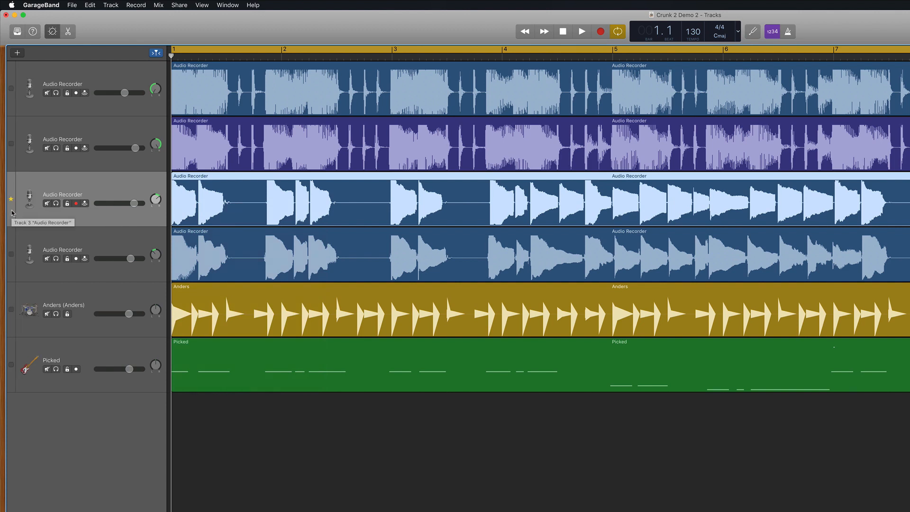
{"action": "mouse_move", "coordinate": [13, 256]}
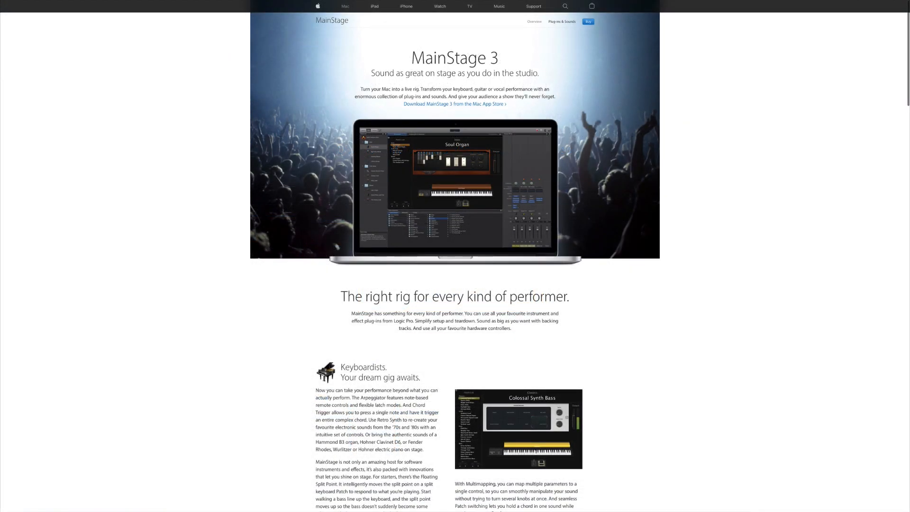
{"action": "scroll", "scroll_direction": "down", "scroll_amount": 3}
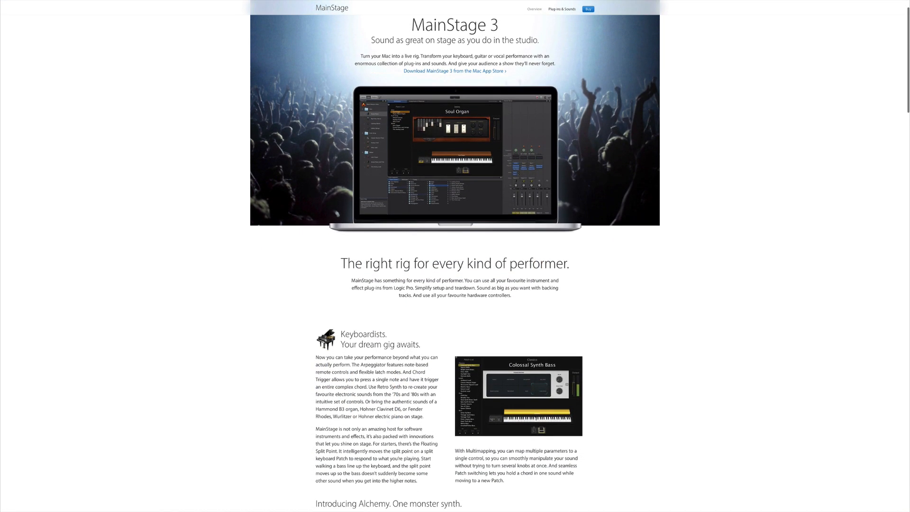
{"action": "scroll", "scroll_direction": "down", "scroll_amount": 3}
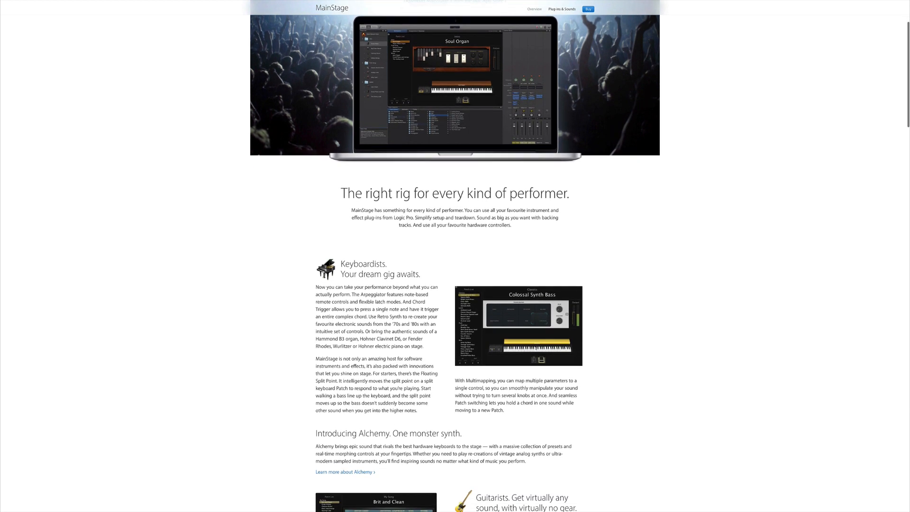
{"action": "scroll", "scroll_direction": "down", "scroll_amount": 3}
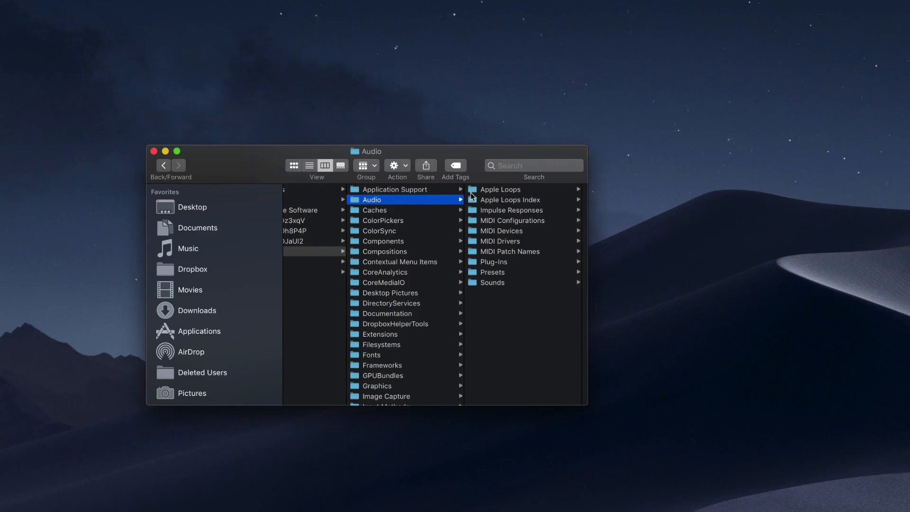
Browse Audio > Apple Loops > Apple to review the installed loop pack folders.
{"action": "left_click", "coordinate": [499, 189]}
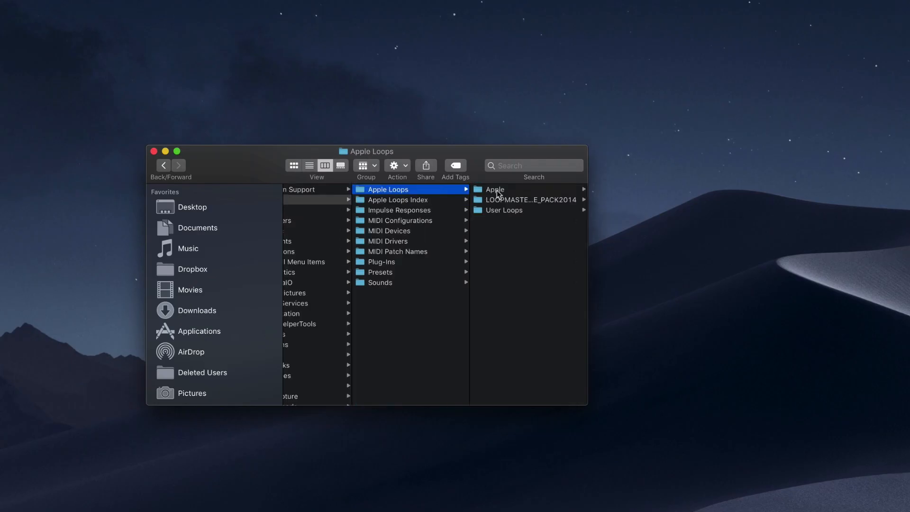
{"action": "left_click", "coordinate": [495, 190]}
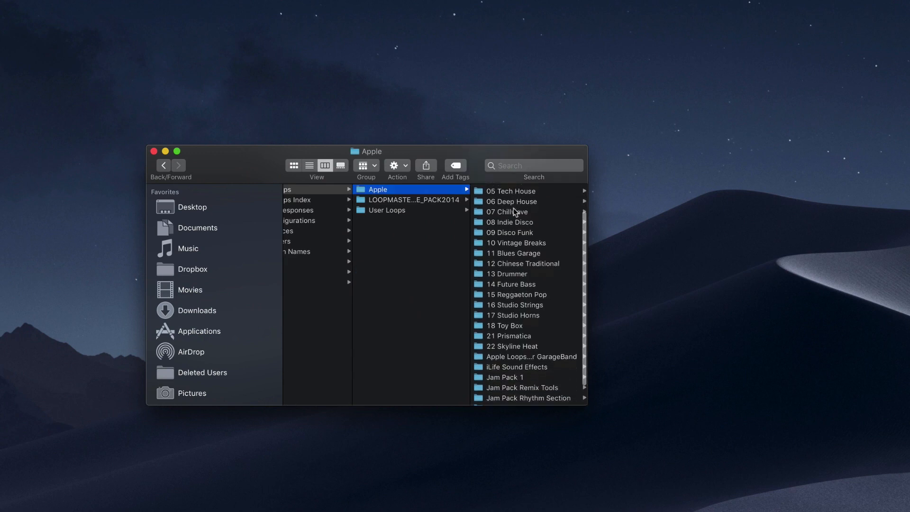
{"action": "scroll", "scroll_direction": "down", "scroll_amount": 3}
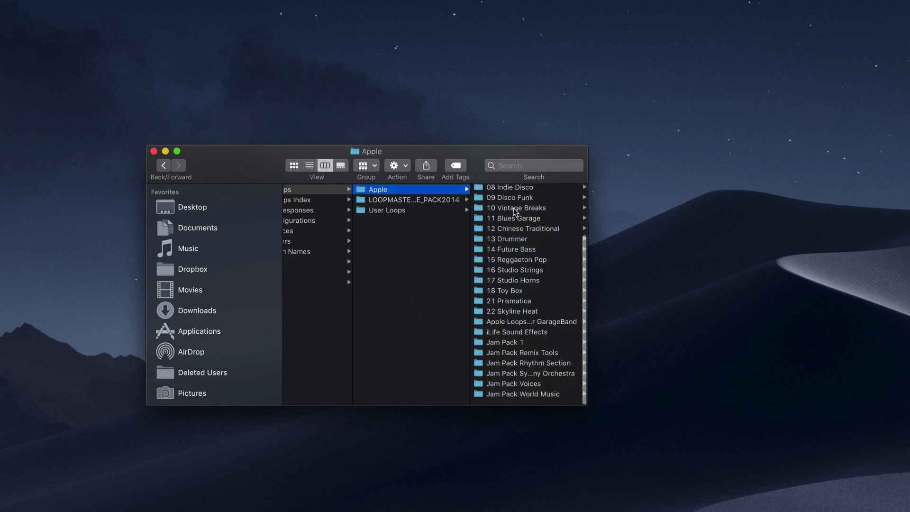
{"action": "scroll", "scroll_direction": "up", "scroll_amount": 3}
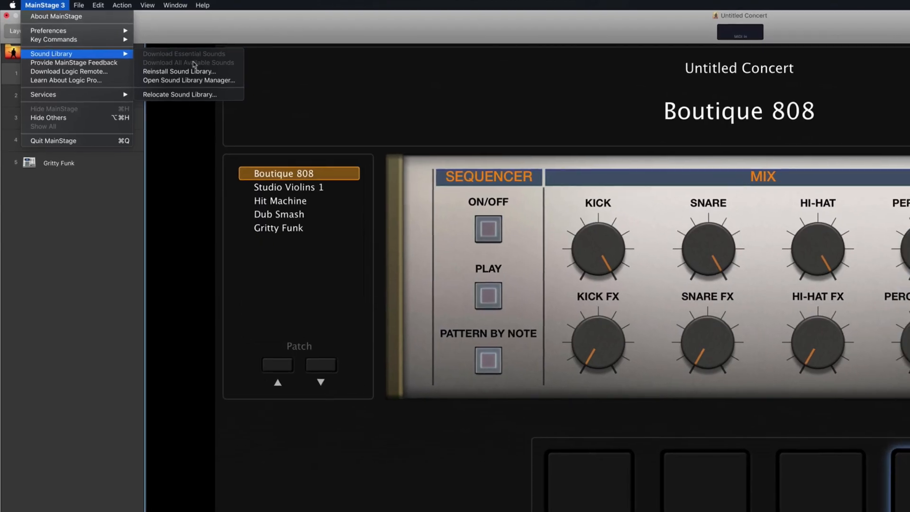
Show the Sound Library Manager and scroll through the installed content packages.
{"action": "left_click", "coordinate": [189, 80]}
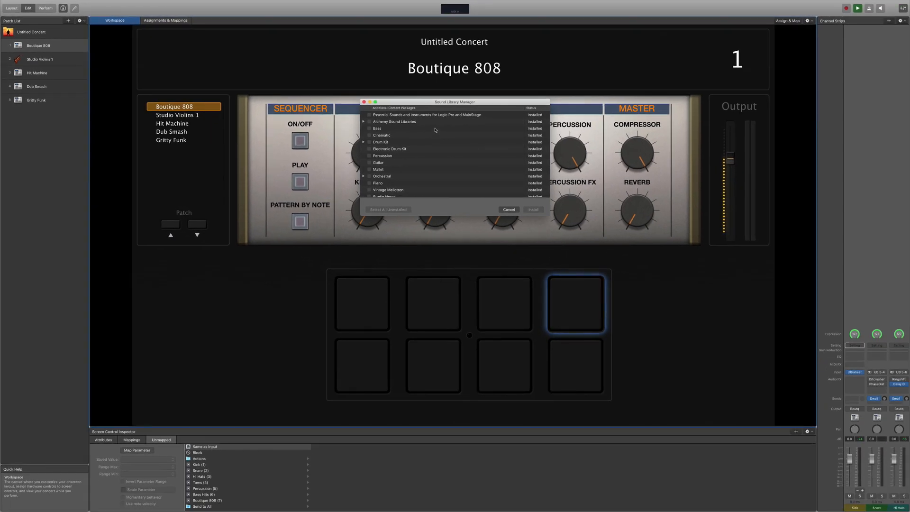
{"action": "scroll", "scroll_direction": "down", "scroll_amount": 3}
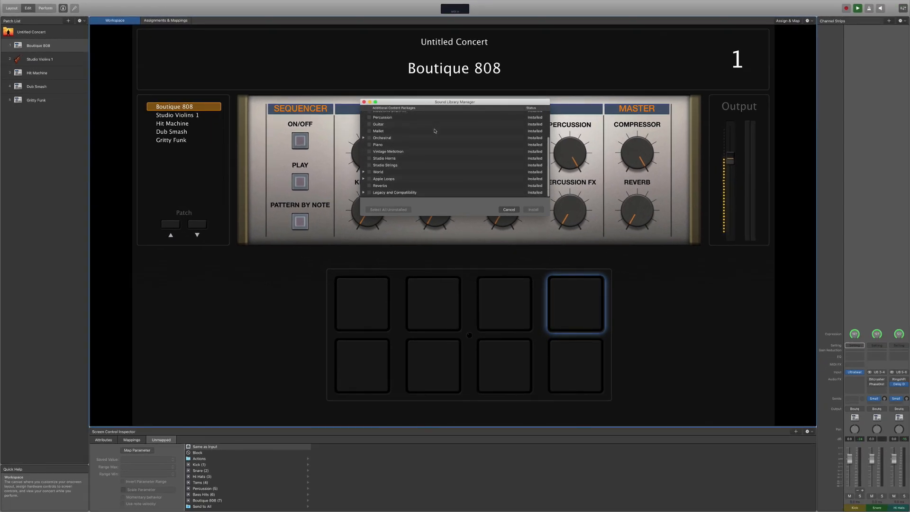
{"action": "scroll", "scroll_direction": "up", "scroll_amount": 3}
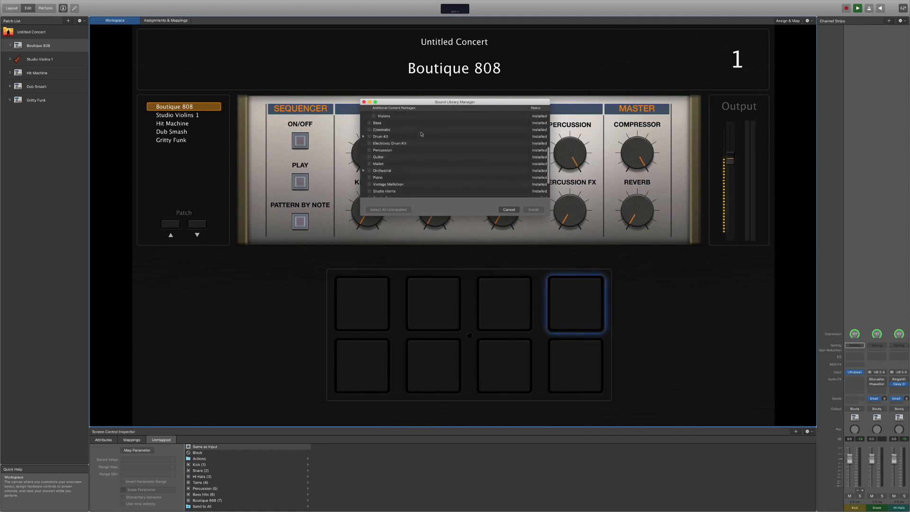
{"action": "scroll", "scroll_direction": "down", "scroll_amount": 3}
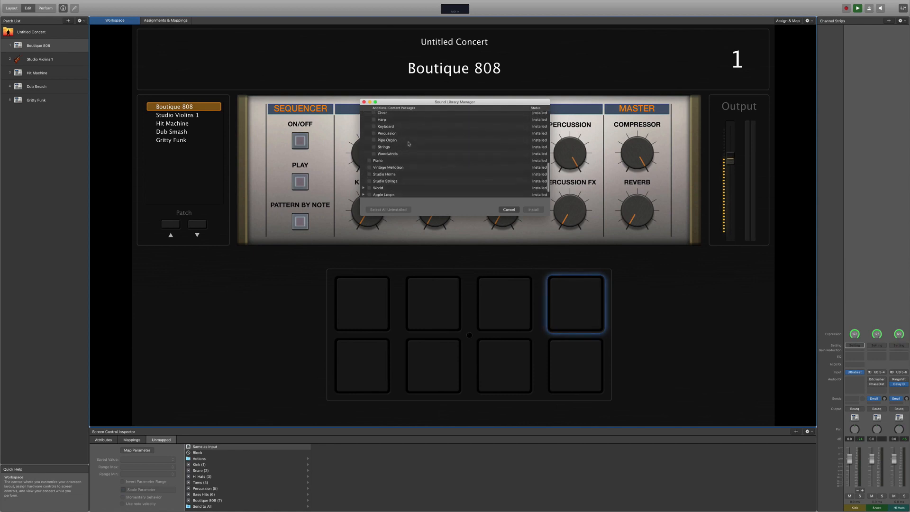
{"action": "scroll", "scroll_direction": "down", "scroll_amount": 3}
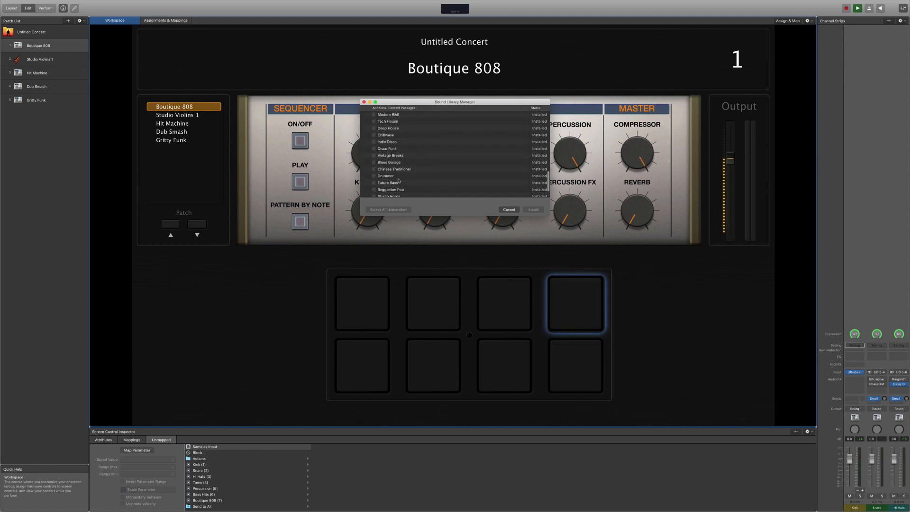
{"action": "scroll", "scroll_direction": "down", "scroll_amount": 3}
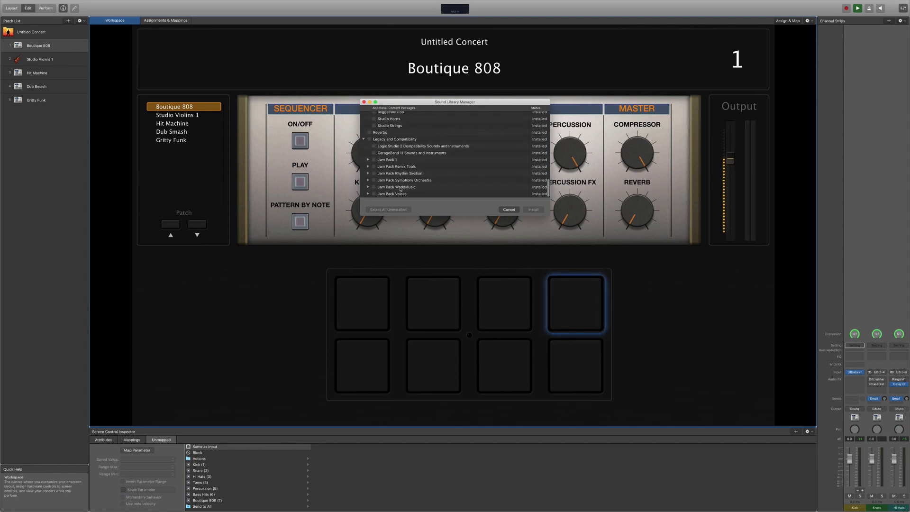
{"action": "mouse_move", "coordinate": [397, 188]}
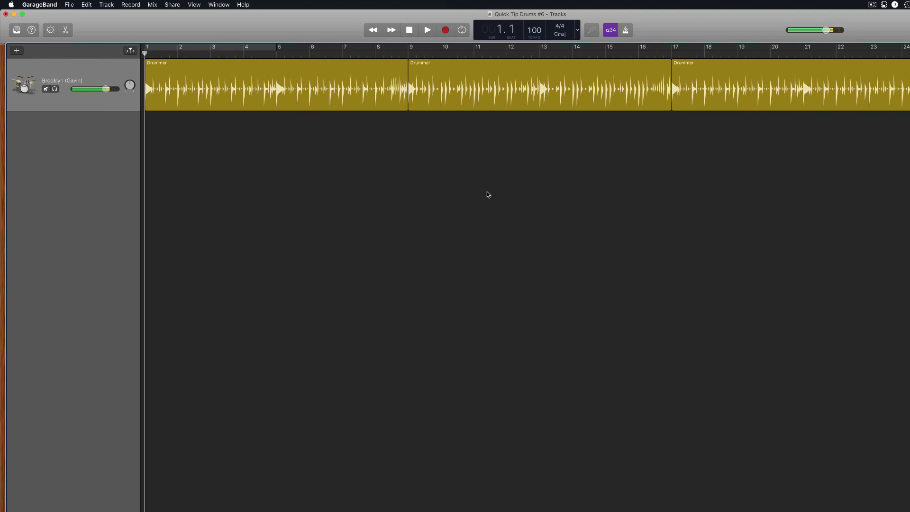
Create a new Software Instrument track and copy the Drummer regions.
{"action": "left_click", "coordinate": [16, 50]}
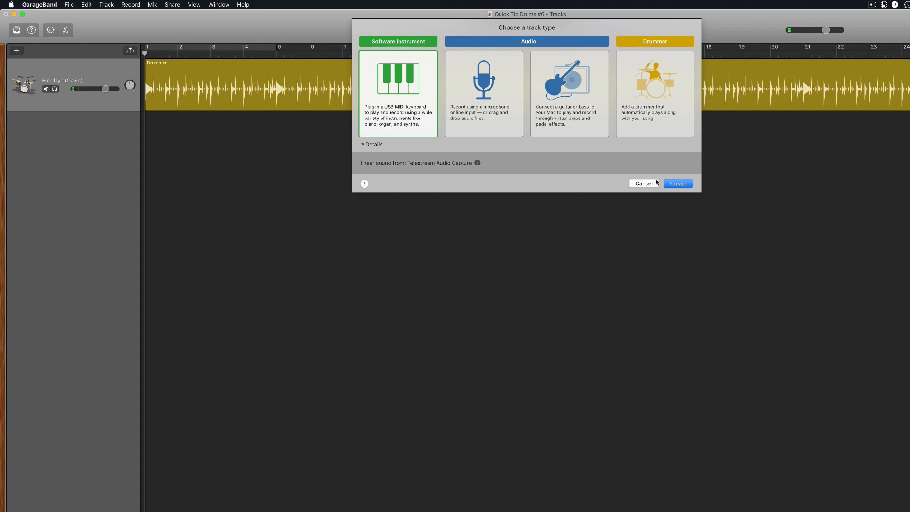
{"action": "left_click", "coordinate": [676, 183]}
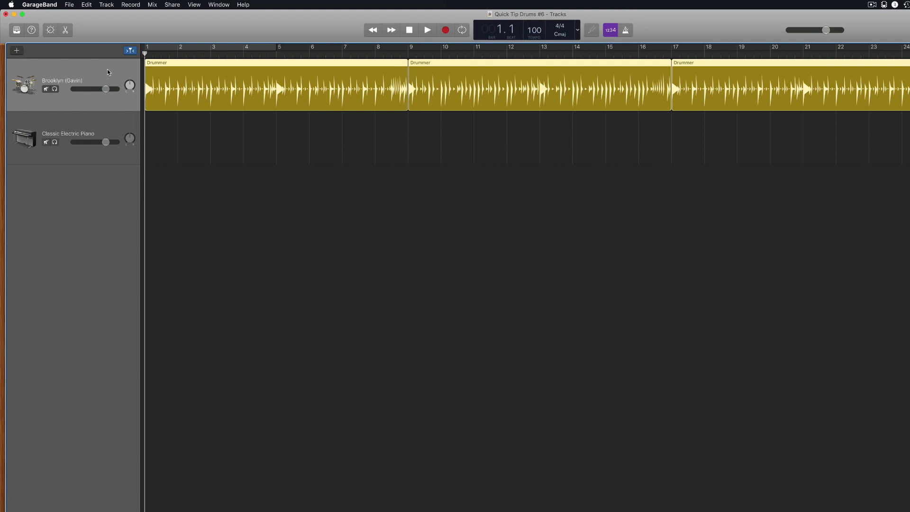
{"action": "left_click", "coordinate": [86, 5]}
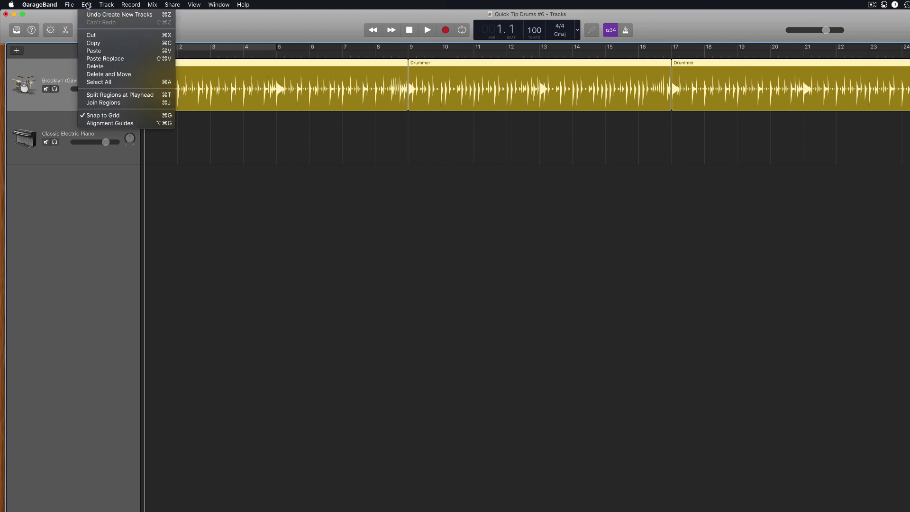
{"action": "mouse_move", "coordinate": [108, 43]}
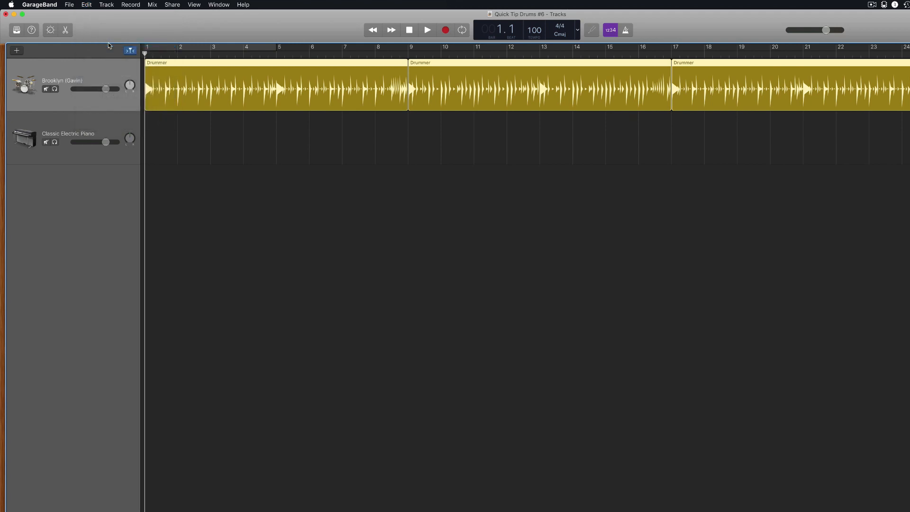
{"action": "key", "text": "cmd+c"}
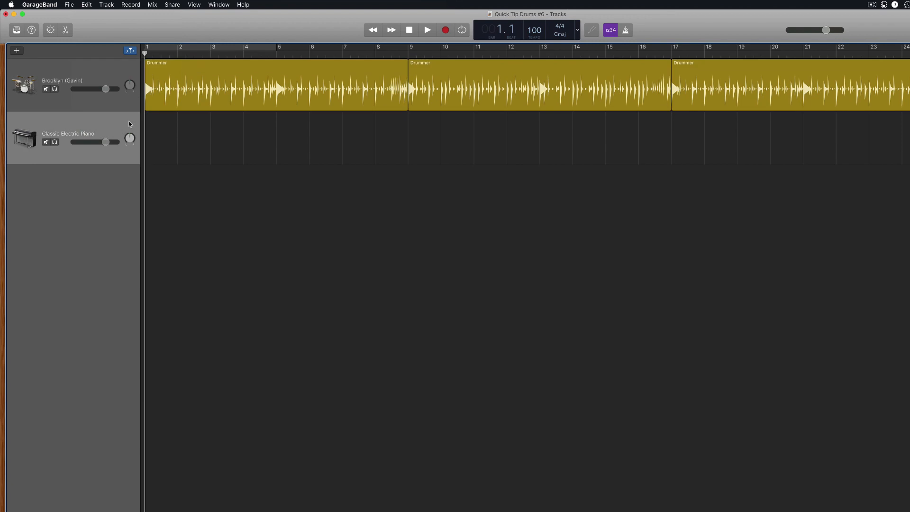
Paste the copied drummer part onto the Classic Electric Piano track as MIDI regions.
{"action": "left_click", "coordinate": [86, 5]}
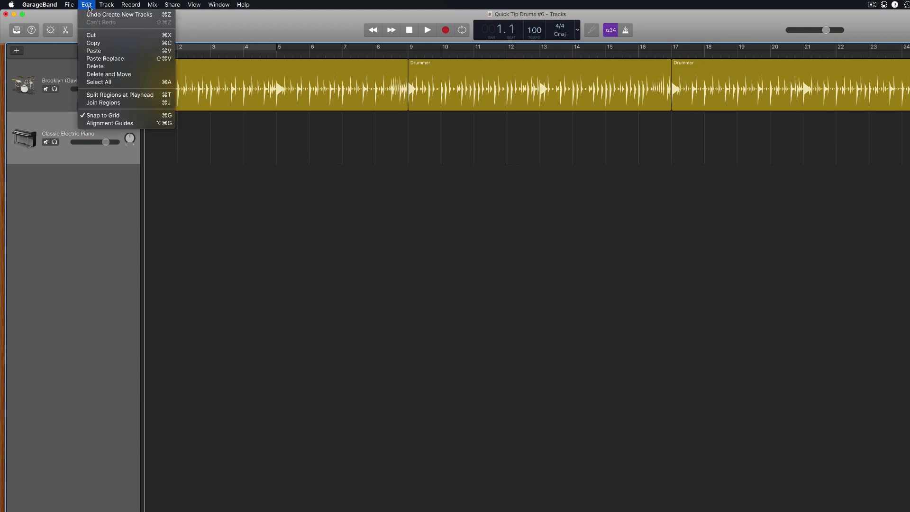
{"action": "mouse_move", "coordinate": [94, 51]}
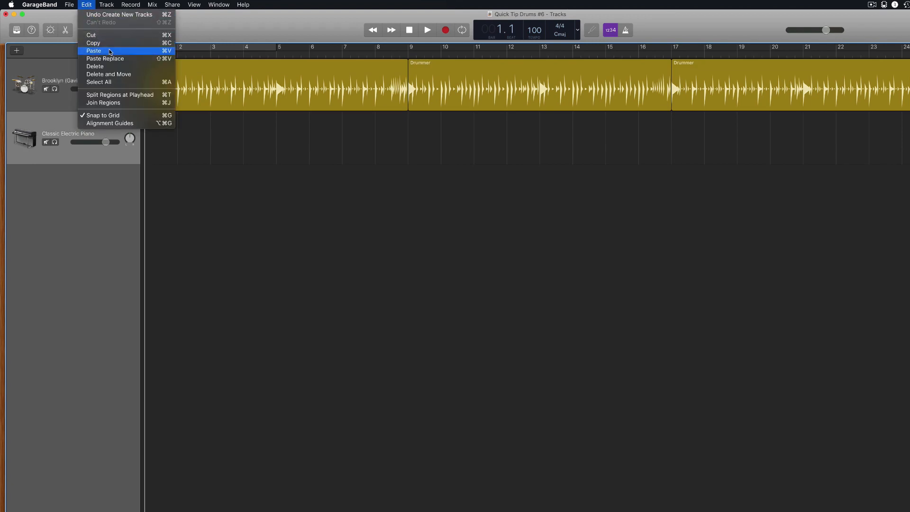
{"action": "left_click", "coordinate": [93, 50]}
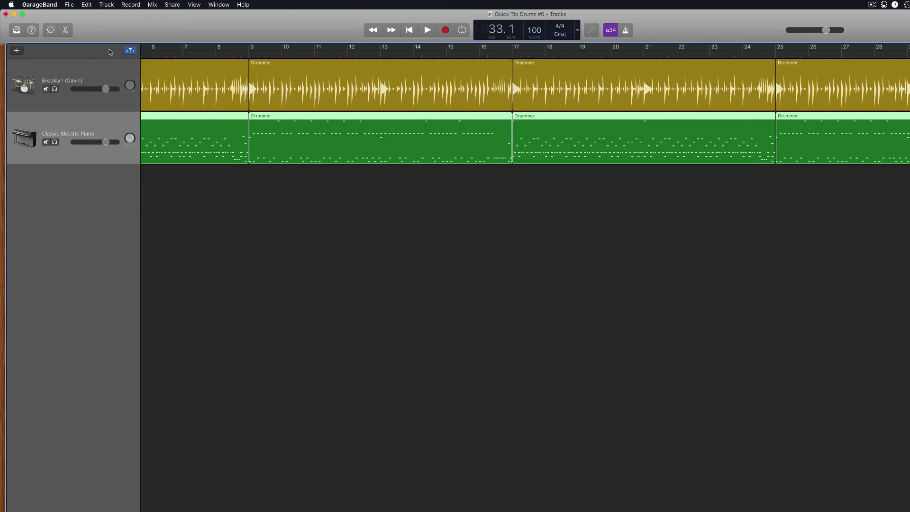
{"action": "key", "text": "cmd+v"}
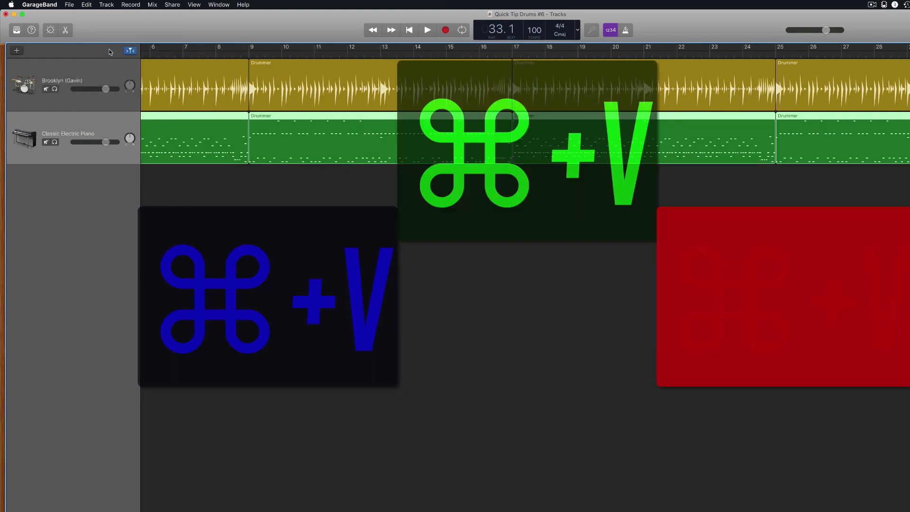
{"action": "key", "text": "cmd+v"}
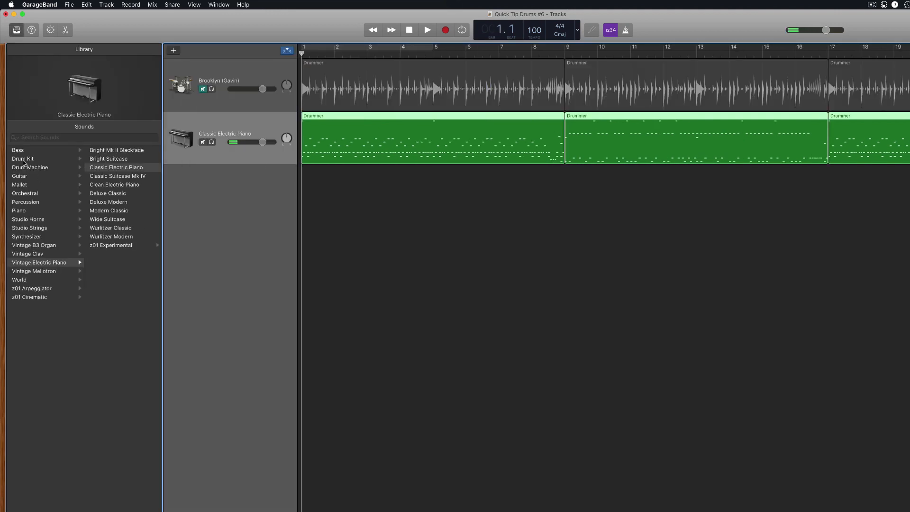
Assign the Brooklyn drum kit from the Library to the new track.
{"action": "left_click", "coordinate": [22, 158]}
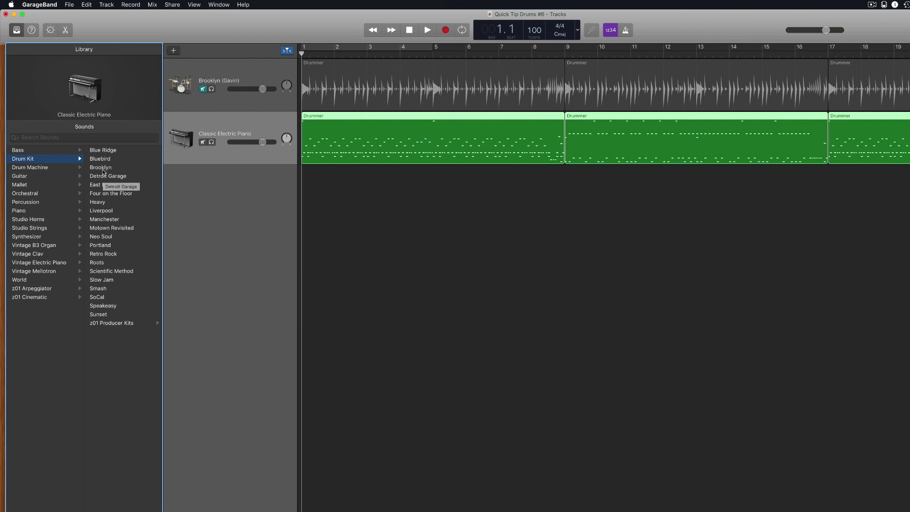
{"action": "left_click", "coordinate": [100, 167]}
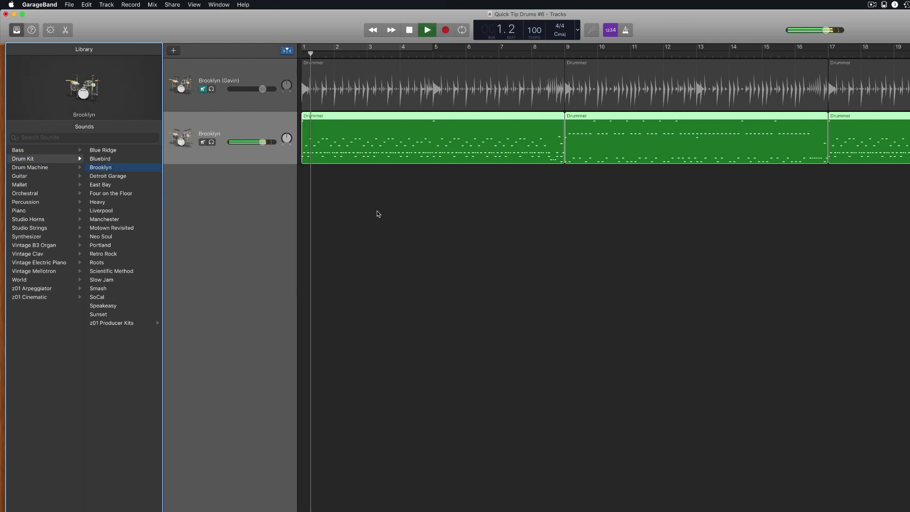
{"action": "left_click", "coordinate": [427, 30]}
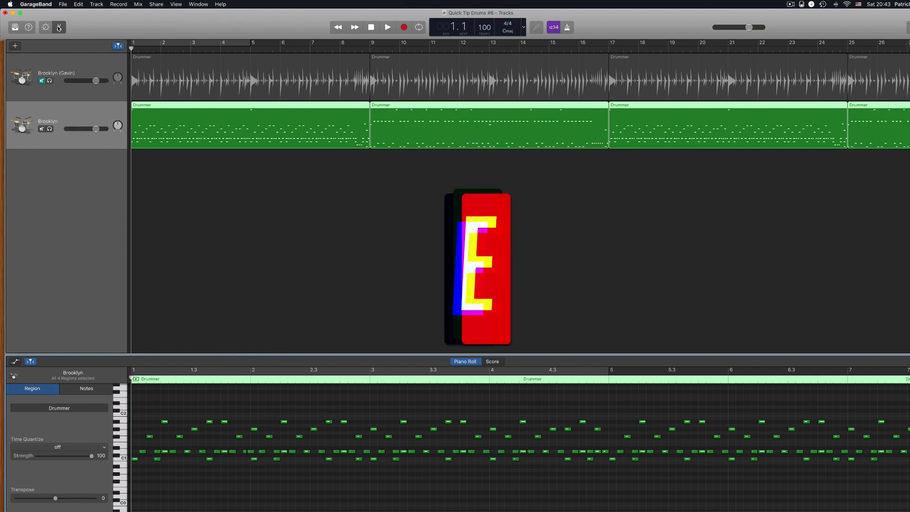
Select all drum notes, then narrow the selection to the C1 kick notes.
{"action": "left_click", "coordinate": [86, 389]}
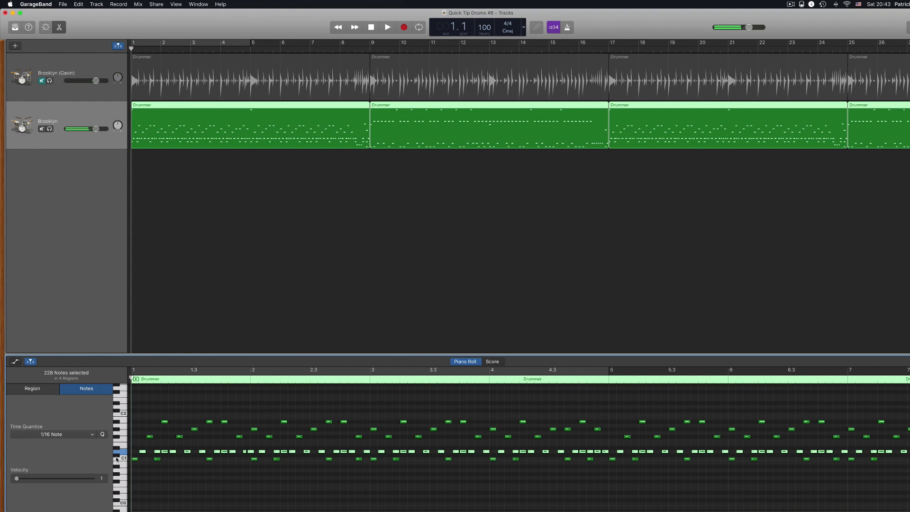
{"action": "left_click", "coordinate": [123, 459]}
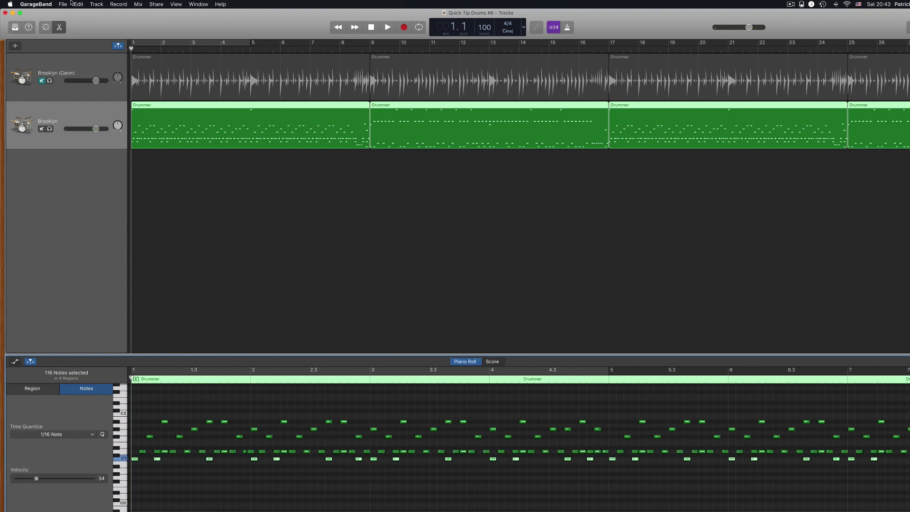
{"action": "left_click", "coordinate": [79, 4]}
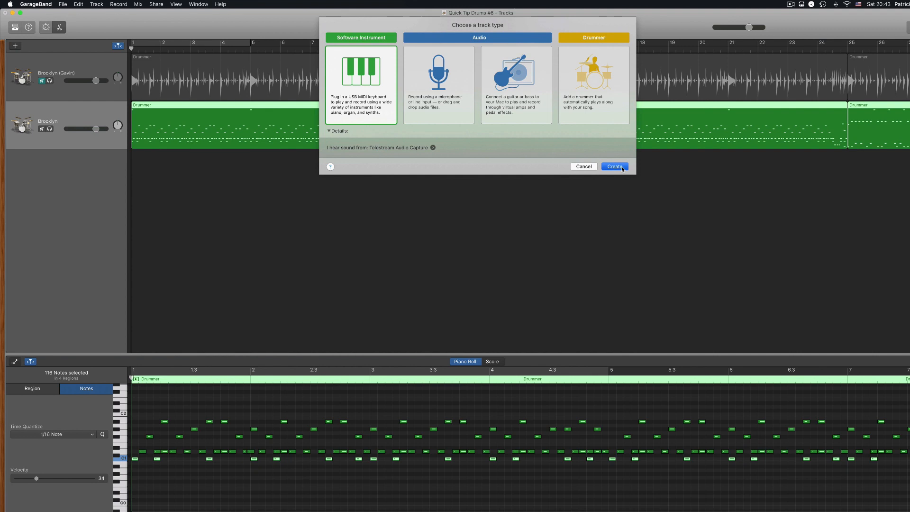
Create a Software Instrument track for the kick notes and rename it Kick Drum.
{"action": "left_click", "coordinate": [614, 167]}
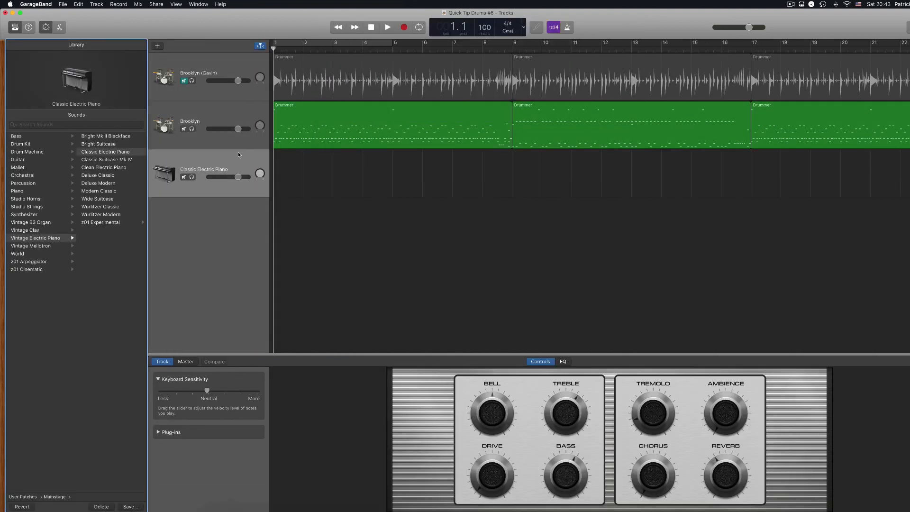
{"action": "mouse_move", "coordinate": [233, 160]}
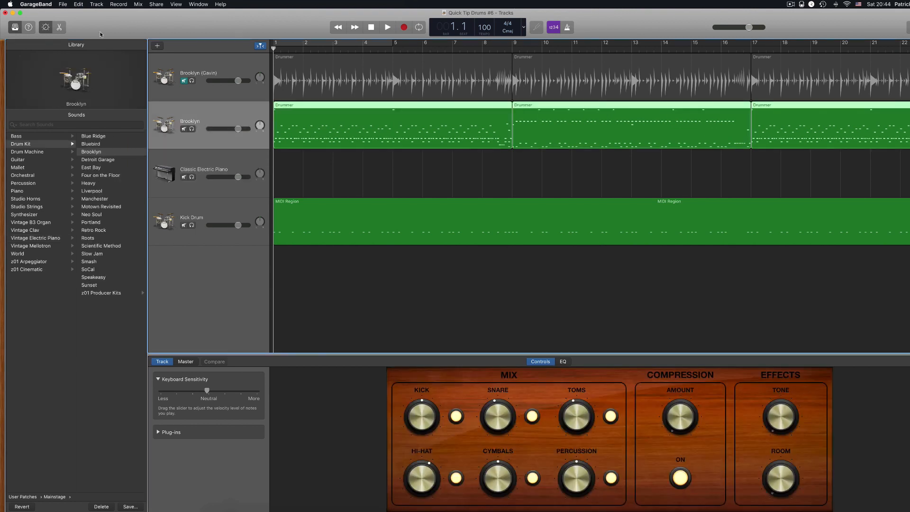
{"action": "double_click", "coordinate": [407, 169]}
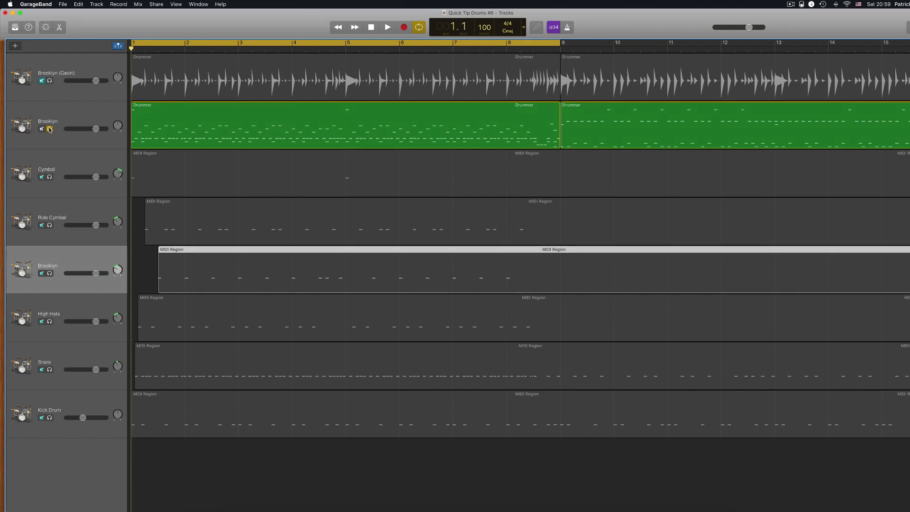
Play back, unsolo and mute the combined Brooklyn track so only split drums sound.
{"action": "left_click", "coordinate": [386, 26]}
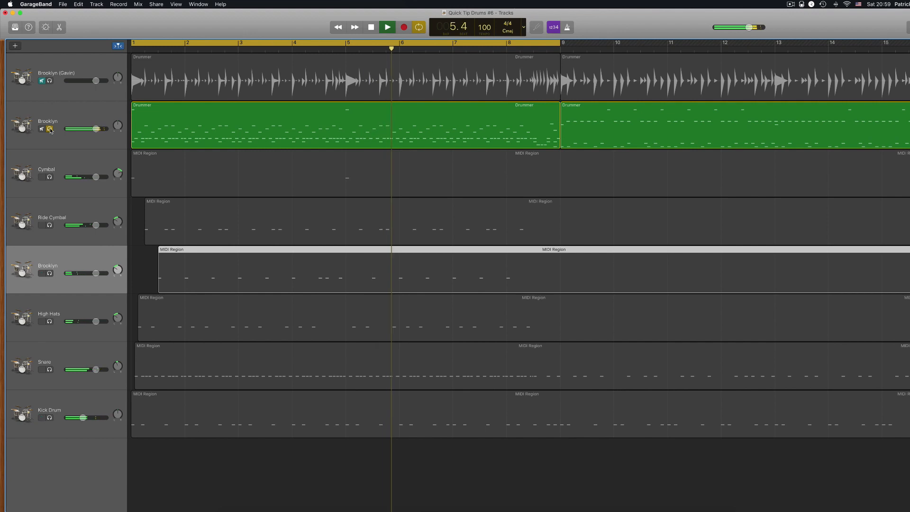
{"action": "left_click", "coordinate": [385, 26]}
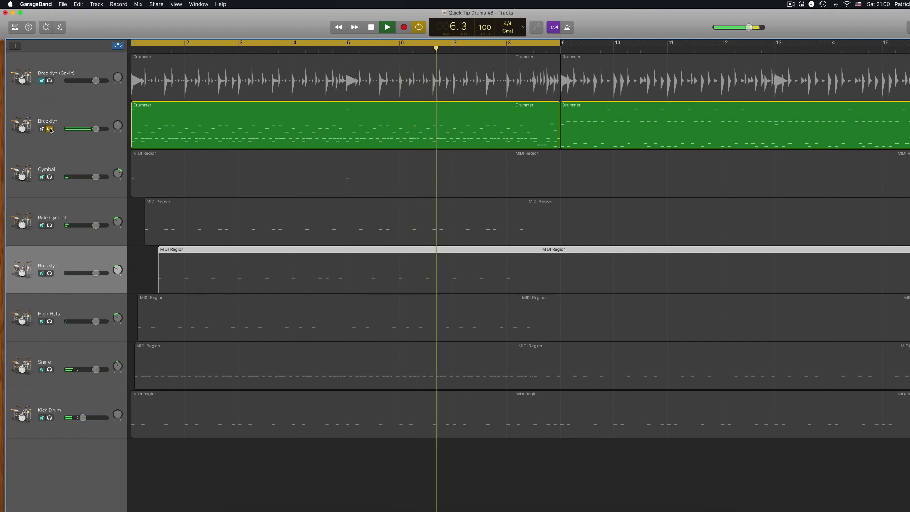
{"action": "left_click", "coordinate": [387, 27]}
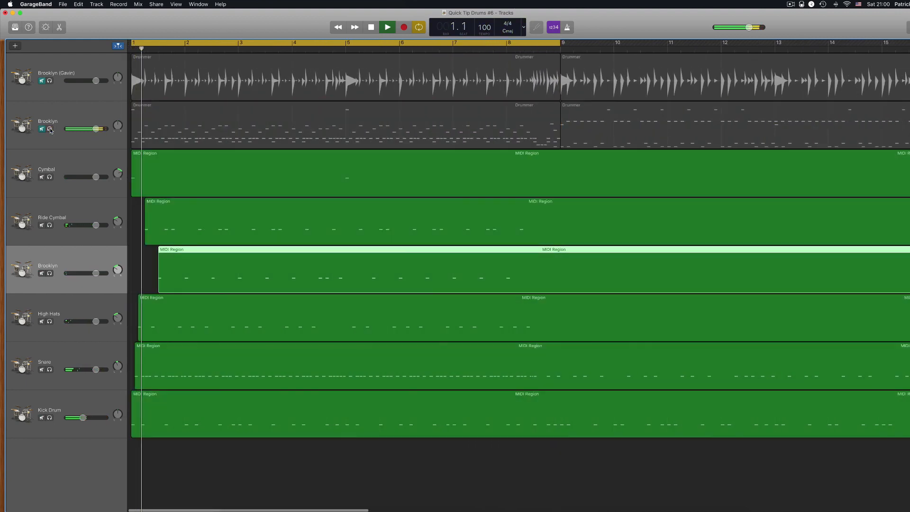
{"action": "left_click", "coordinate": [387, 27]}
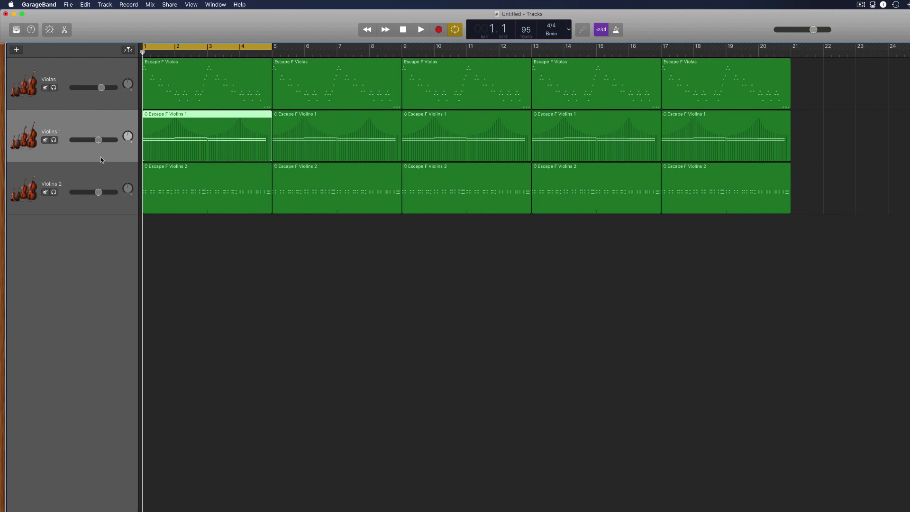
Open the Escape F Violas region's notes in the editor of the strings project.
{"action": "left_click", "coordinate": [206, 84]}
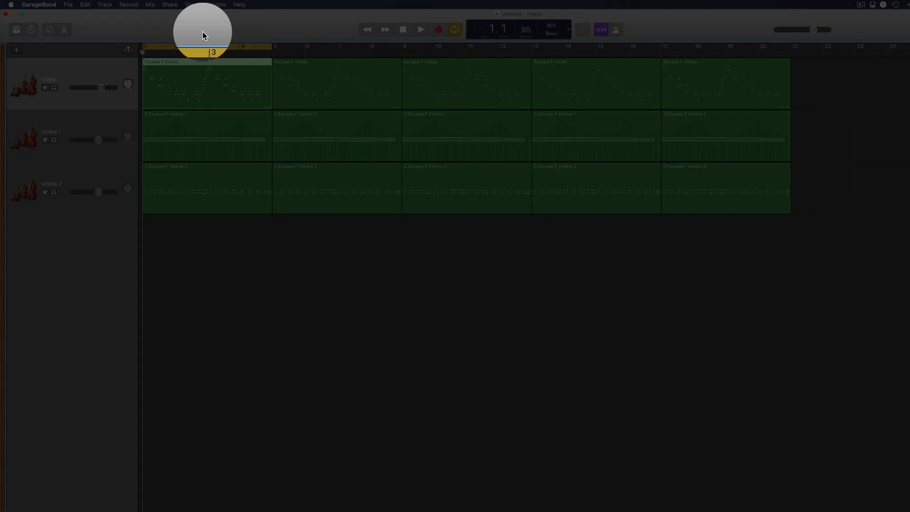
{"action": "double_click", "coordinate": [207, 84]}
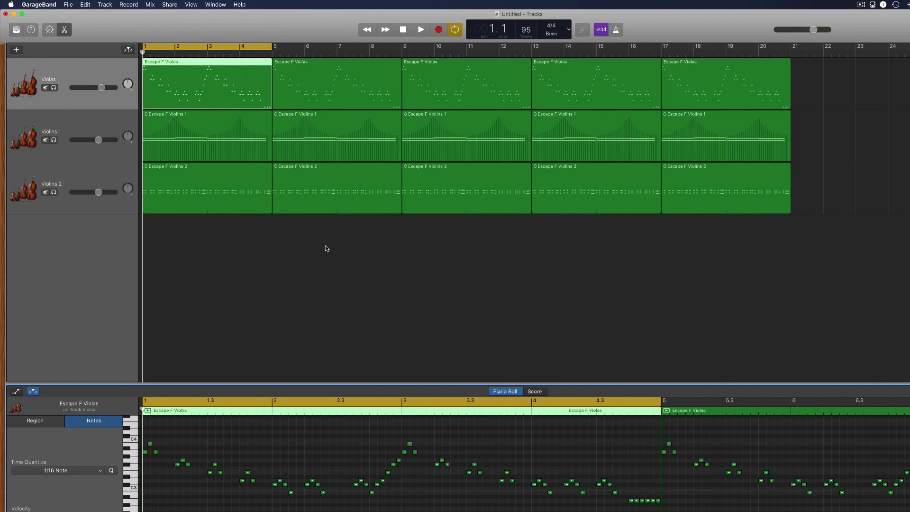
Switch the Escape F Violas editor to Score notation, ready to print from File.
{"action": "left_click", "coordinate": [534, 392]}
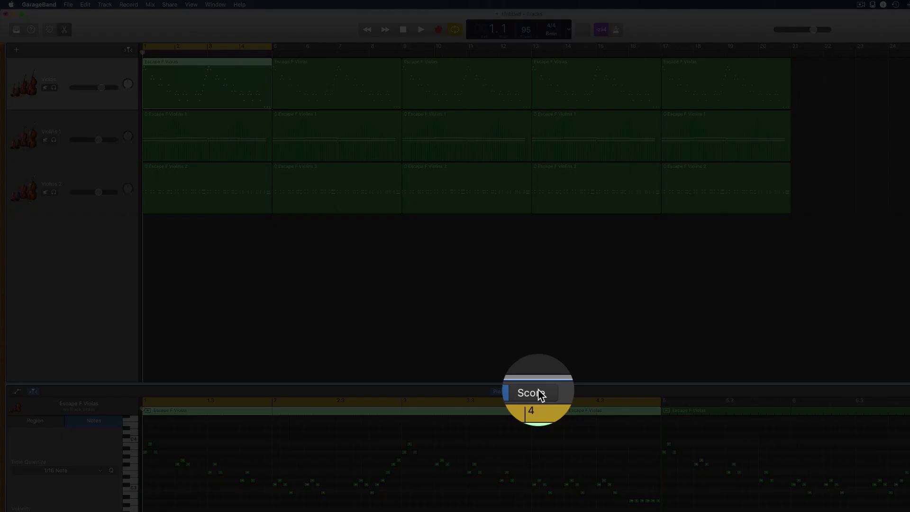
{"action": "left_click", "coordinate": [531, 392]}
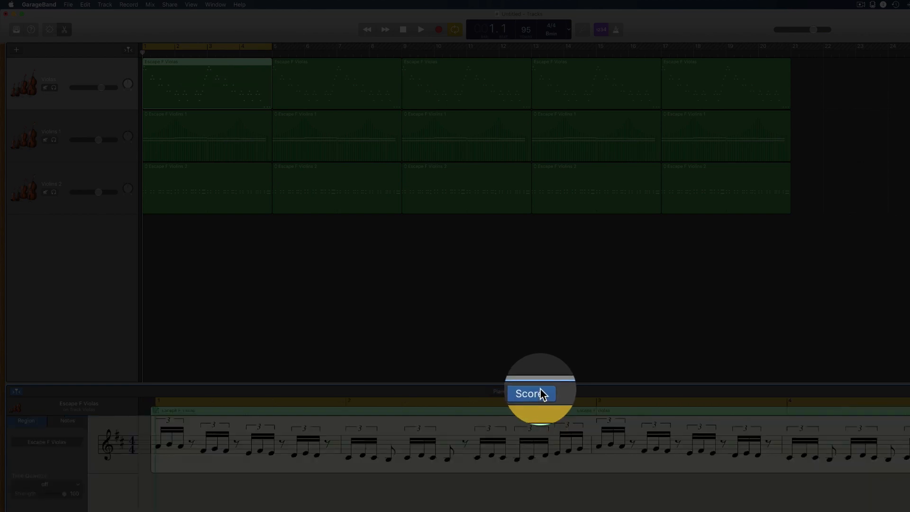
{"action": "left_click", "coordinate": [531, 393]}
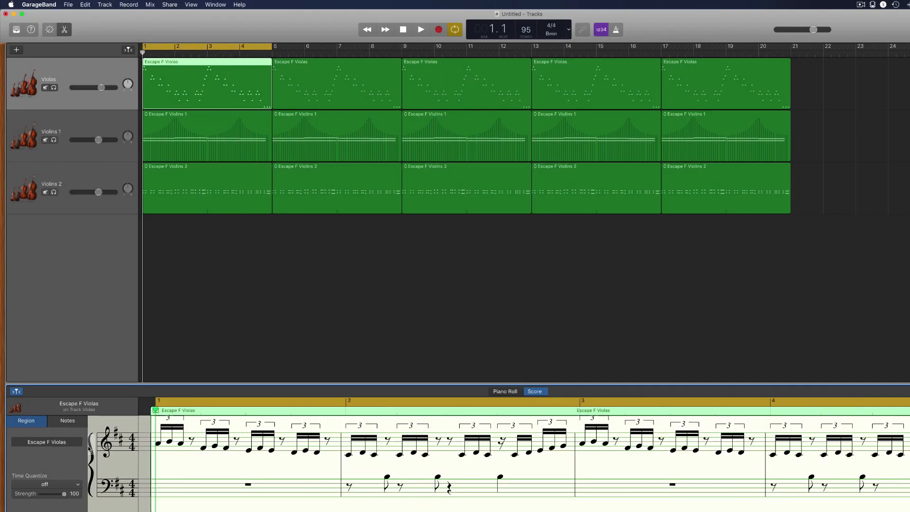
{"action": "left_click", "coordinate": [402, 30]}
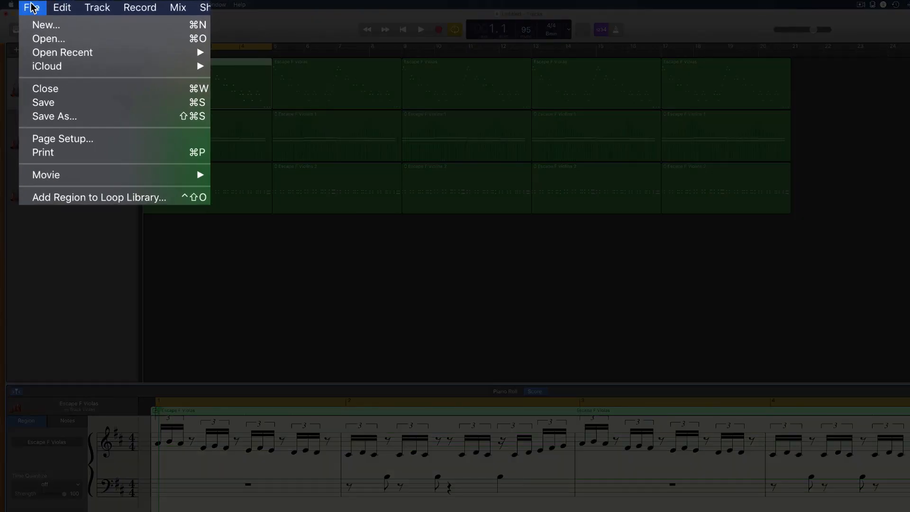
{"action": "mouse_move", "coordinate": [80, 156]}
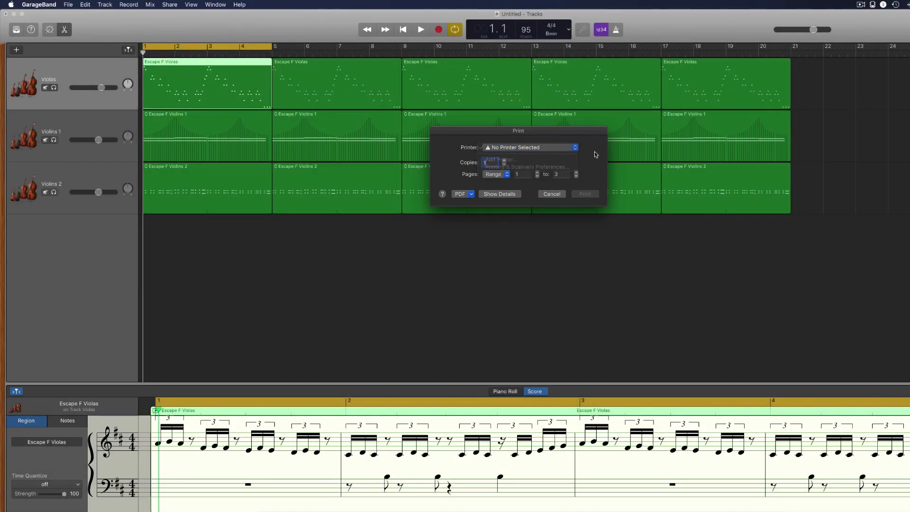
Save the score as a PDF named My Music on the Desktop via the Print dialog.
{"action": "left_click", "coordinate": [463, 194]}
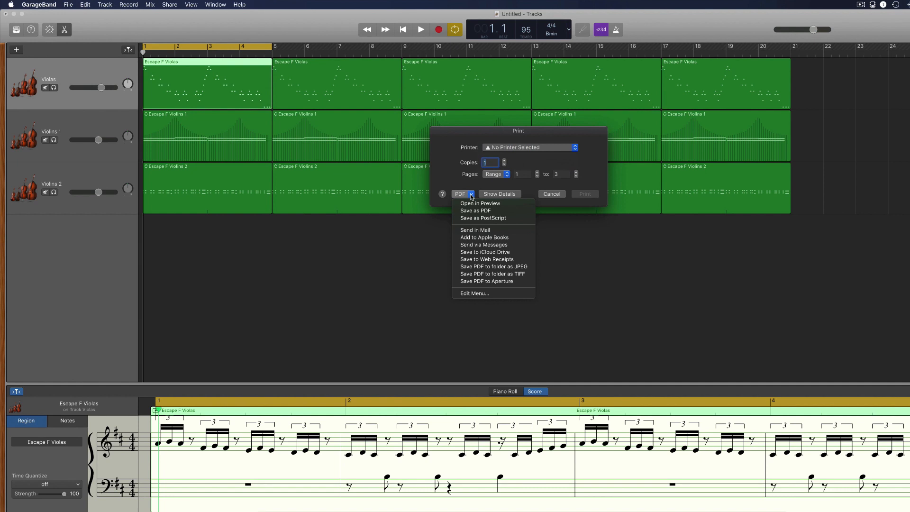
{"action": "mouse_move", "coordinate": [475, 229]}
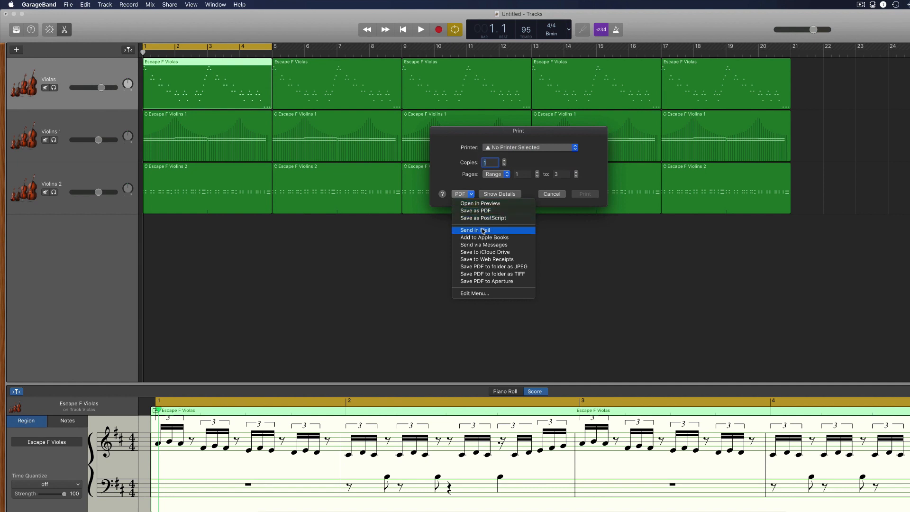
{"action": "mouse_move", "coordinate": [490, 252]}
{"action": "type", "text": "My Music"}
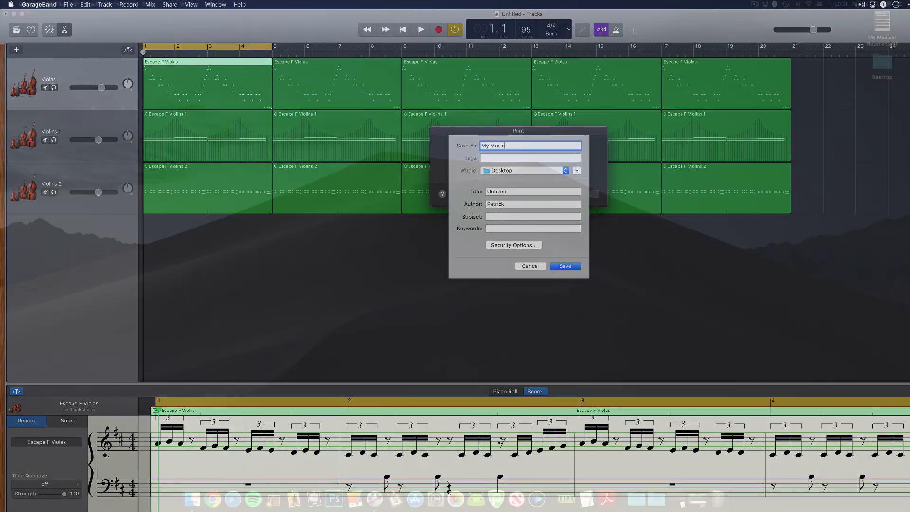
{"action": "left_click", "coordinate": [563, 265]}
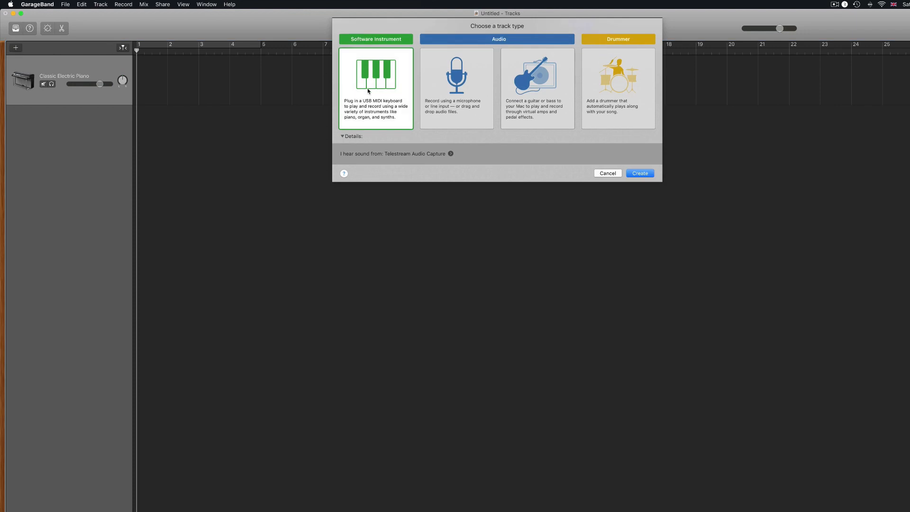
Create a second Classic Electric Piano software instrument track from the track chooser.
{"action": "left_click", "coordinate": [638, 173]}
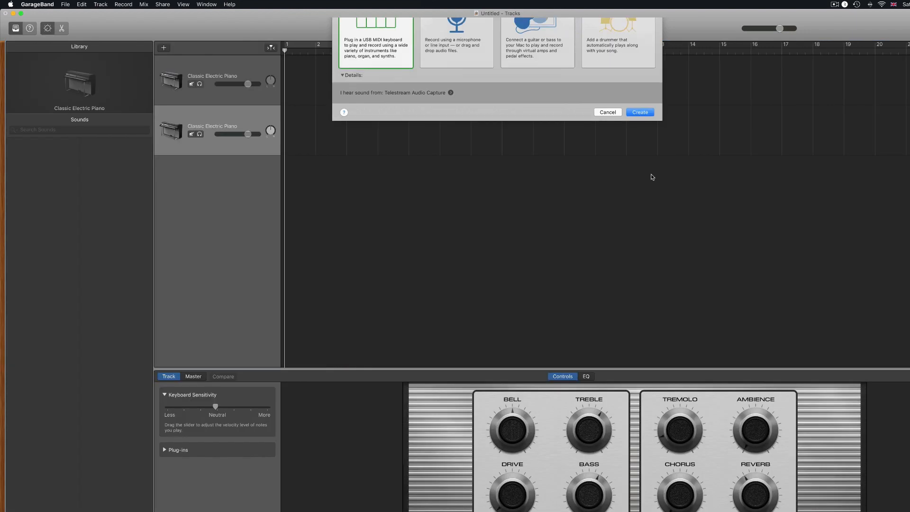
{"action": "left_click", "coordinate": [607, 111]}
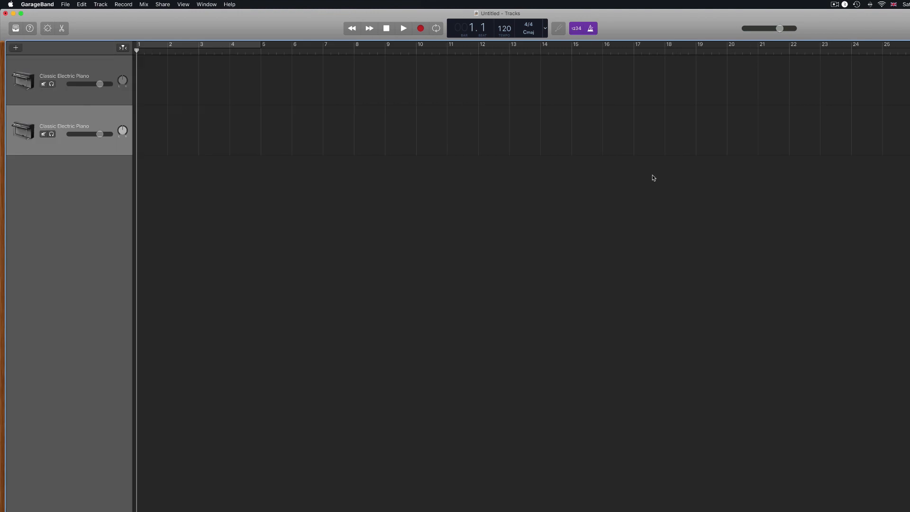
Show the Musical Typing keyboard for the Classic Electric Piano track via the Window menu.
{"action": "left_click", "coordinate": [183, 4]}
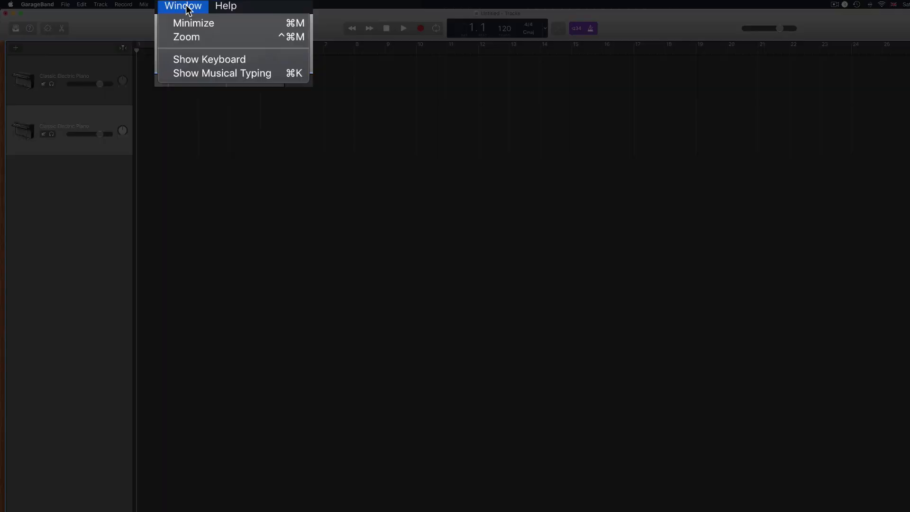
{"action": "mouse_move", "coordinate": [221, 80]}
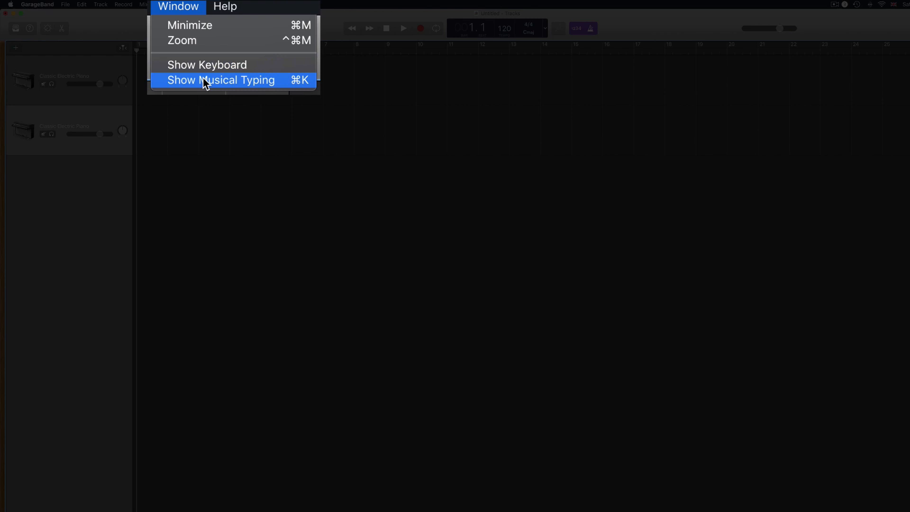
{"action": "left_click", "coordinate": [221, 79]}
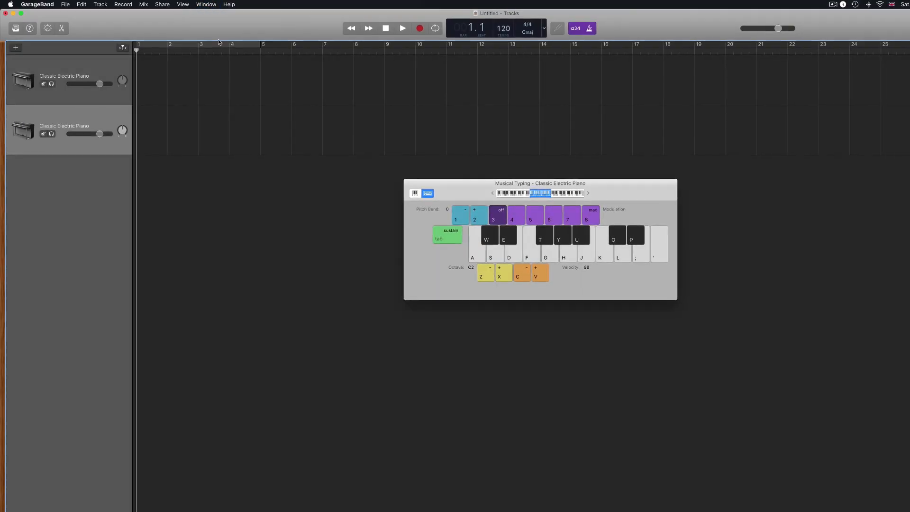
{"action": "key", "text": "cmd+k"}
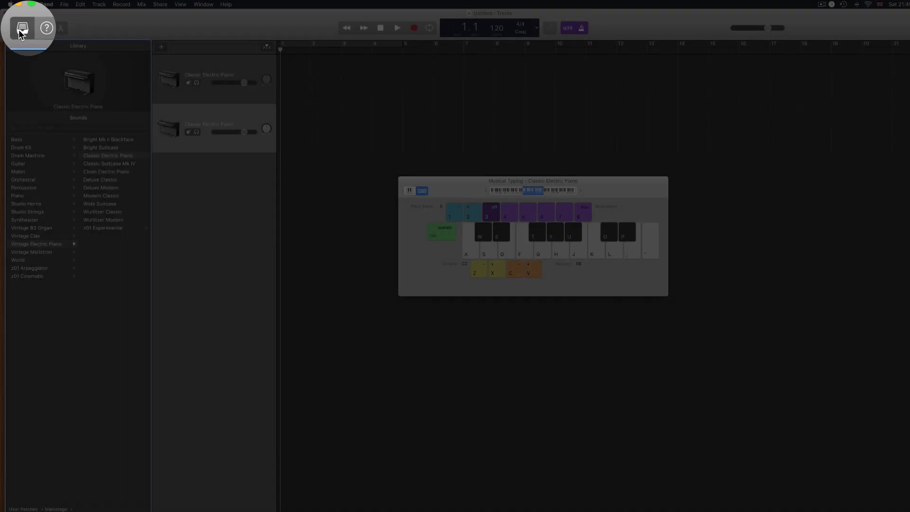
Load the Legacy > GarageBand > Sound Effects > Applause and Laughter sound on the second track.
{"action": "left_click", "coordinate": [181, 4]}
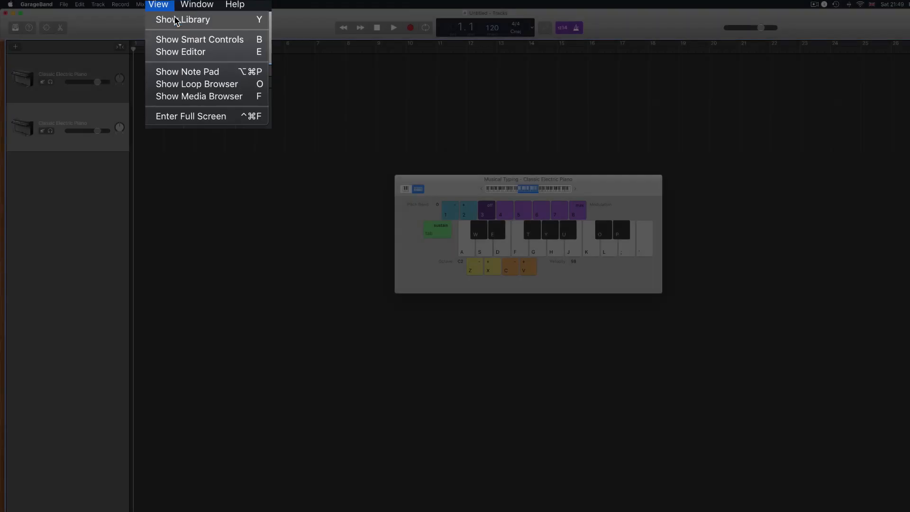
{"action": "left_click", "coordinate": [183, 19]}
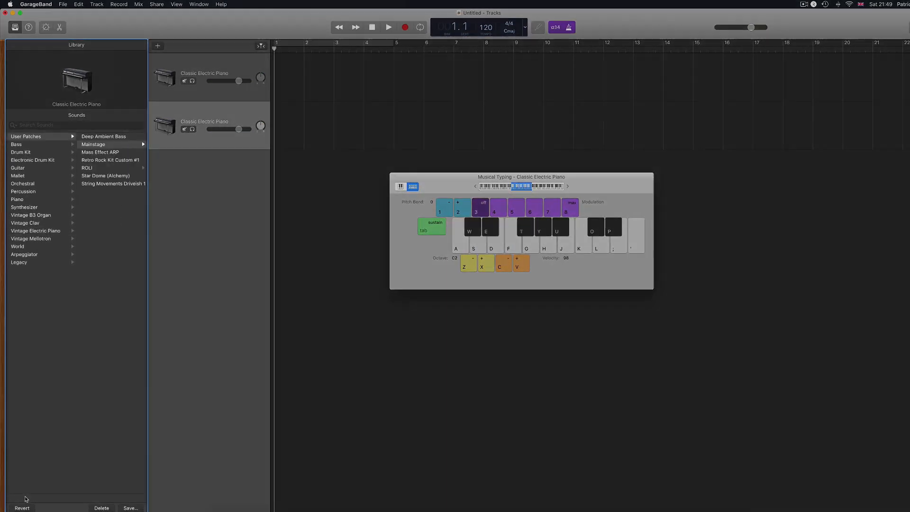
{"action": "left_click", "coordinate": [19, 262]}
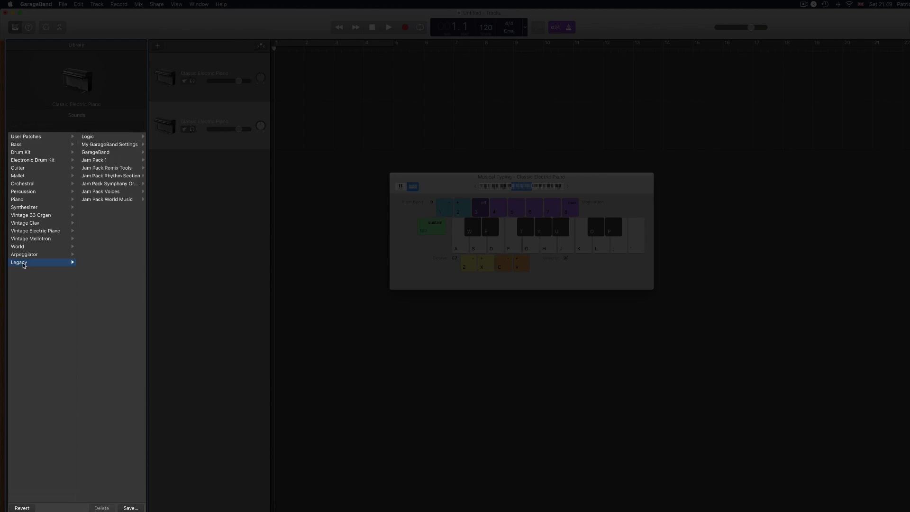
{"action": "mouse_move", "coordinate": [66, 198]}
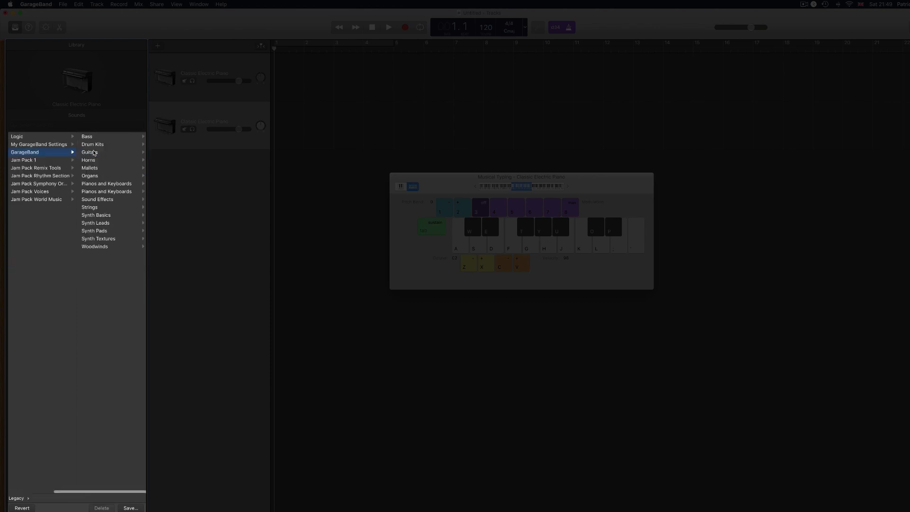
{"action": "mouse_move", "coordinate": [97, 199]}
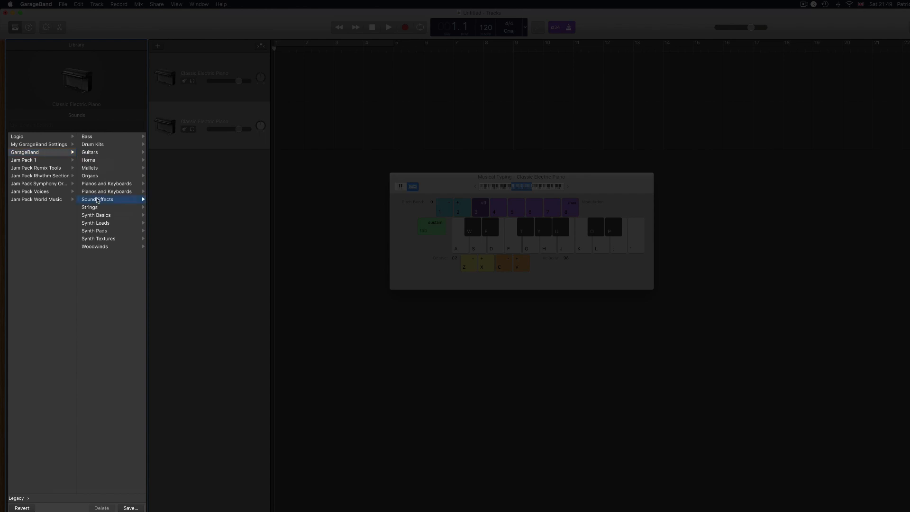
{"action": "left_click", "coordinate": [97, 199]}
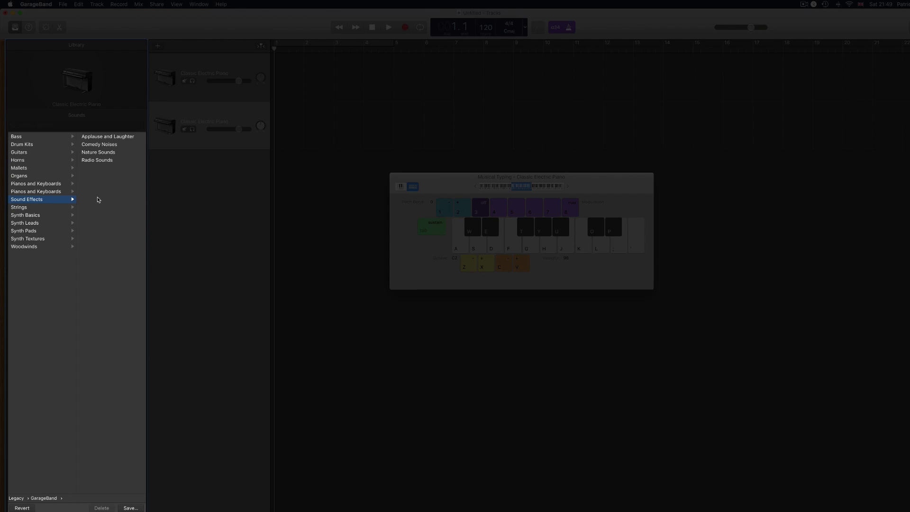
{"action": "left_click", "coordinate": [107, 137]}
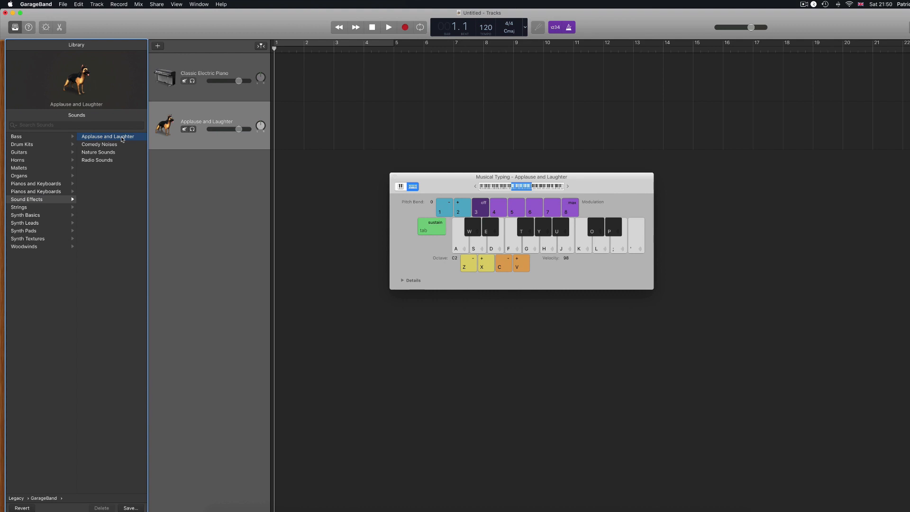
{"action": "mouse_move", "coordinate": [53, 40]}
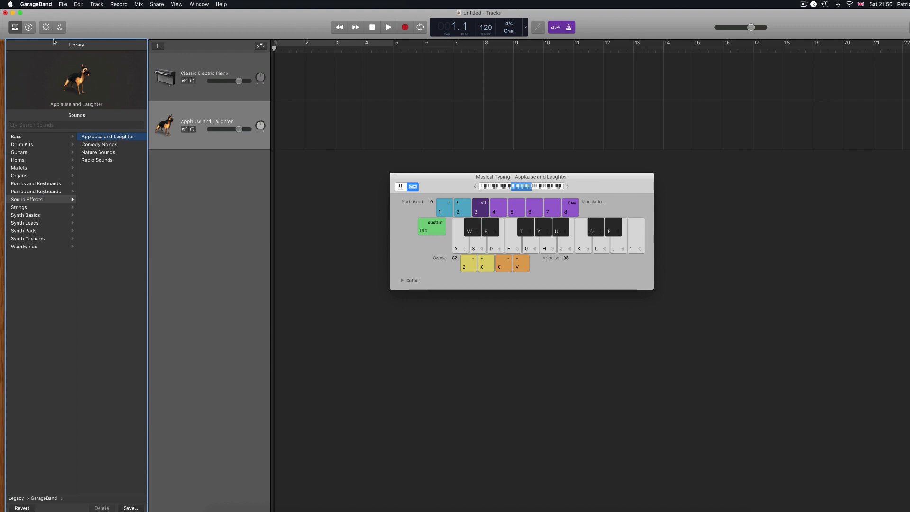
{"action": "left_click", "coordinate": [35, 4]}
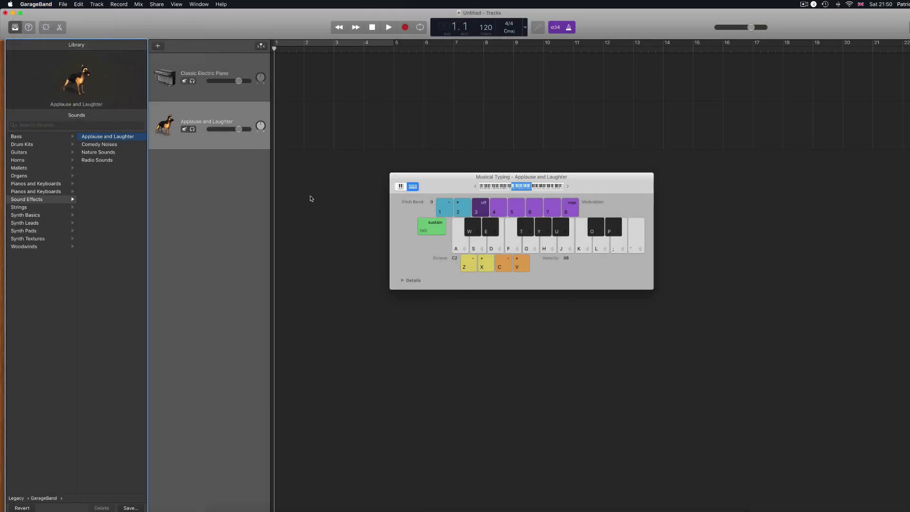
{"action": "mouse_move", "coordinate": [267, 209]}
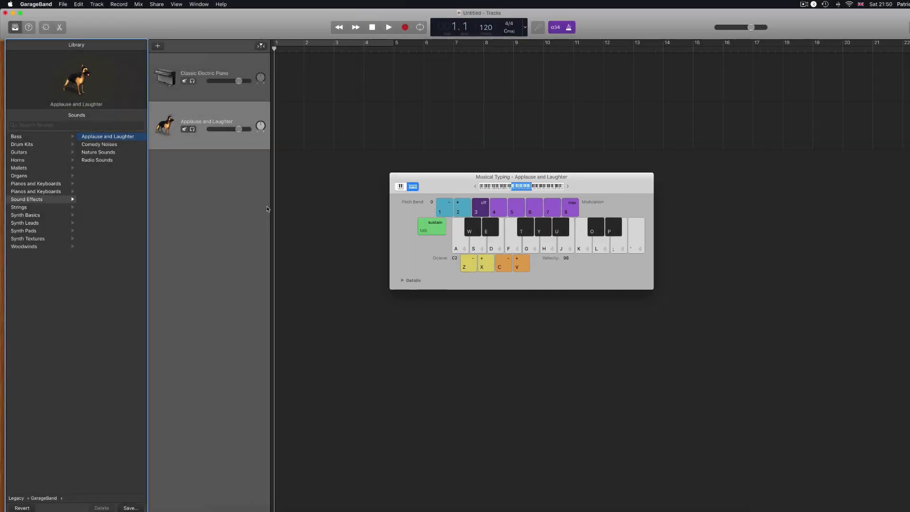
Expand the Musical Typing sample-per-key Details and lower the octave to C0.
{"action": "left_click", "coordinate": [402, 281]}
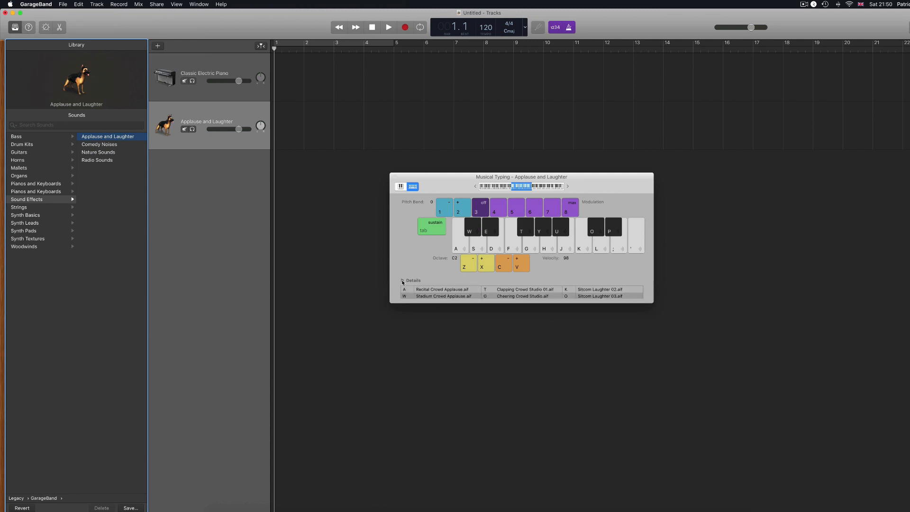
{"action": "left_click", "coordinate": [403, 280]}
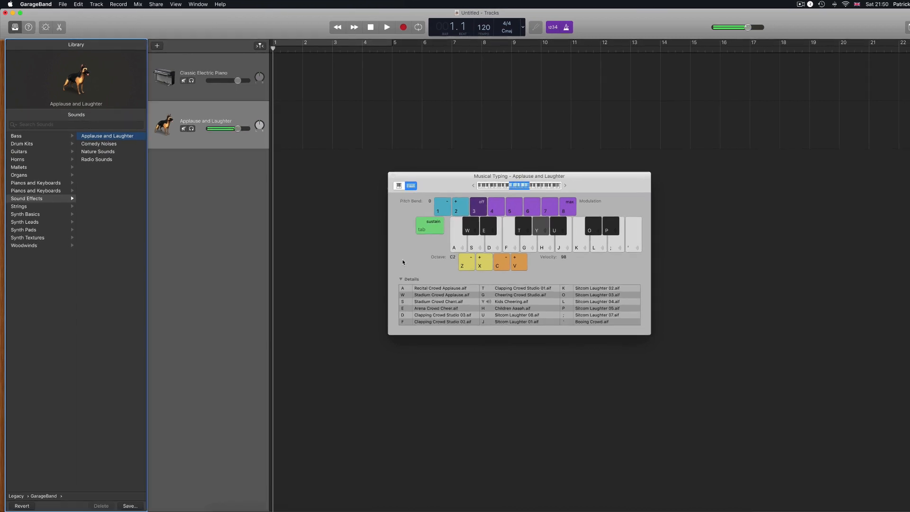
{"action": "left_click", "coordinate": [464, 257]}
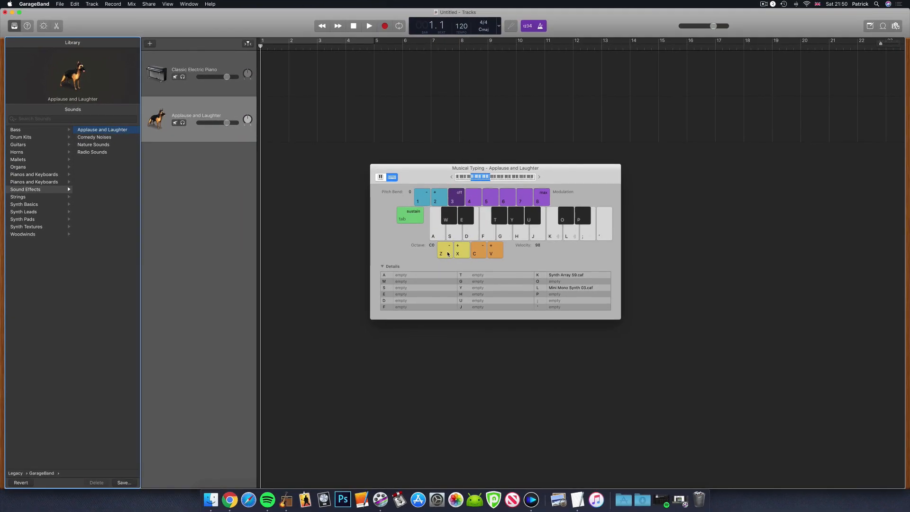
{"action": "mouse_move", "coordinate": [885, 27]}
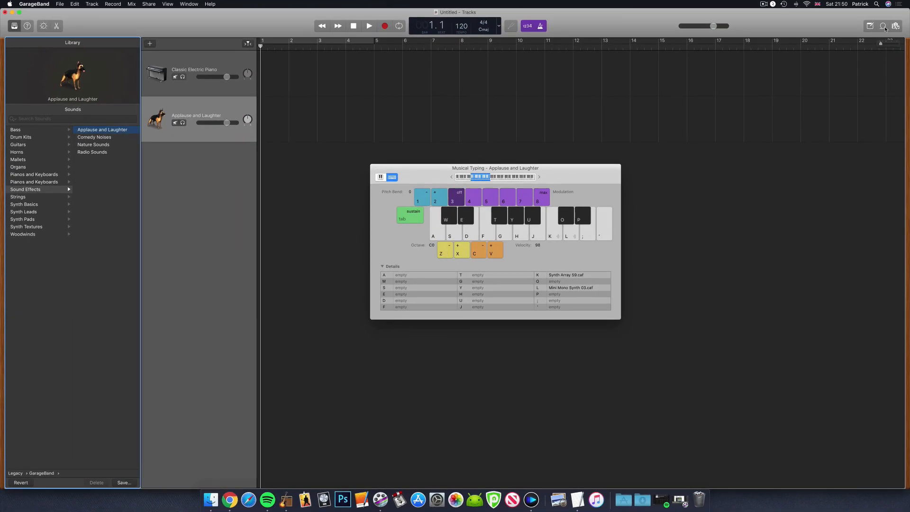
In the Loop Browser, clear the Synths filter and assign Andre Lyric 31 to key A.
{"action": "left_click", "coordinate": [883, 26]}
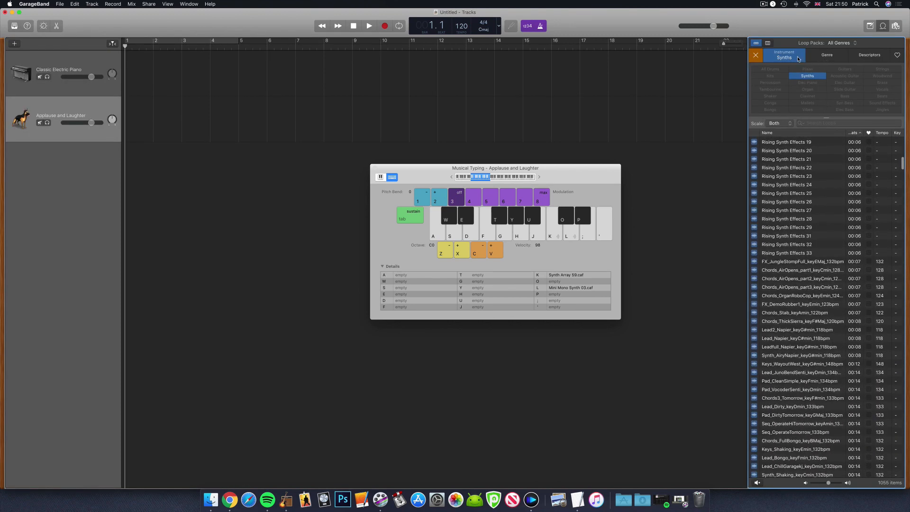
{"action": "left_click", "coordinate": [756, 54]}
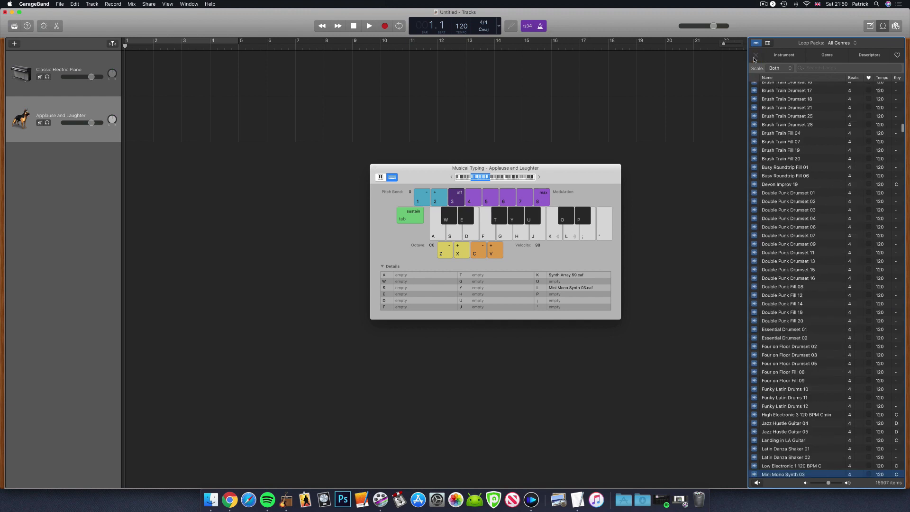
{"action": "scroll", "scroll_direction": "up", "scroll_amount": 3}
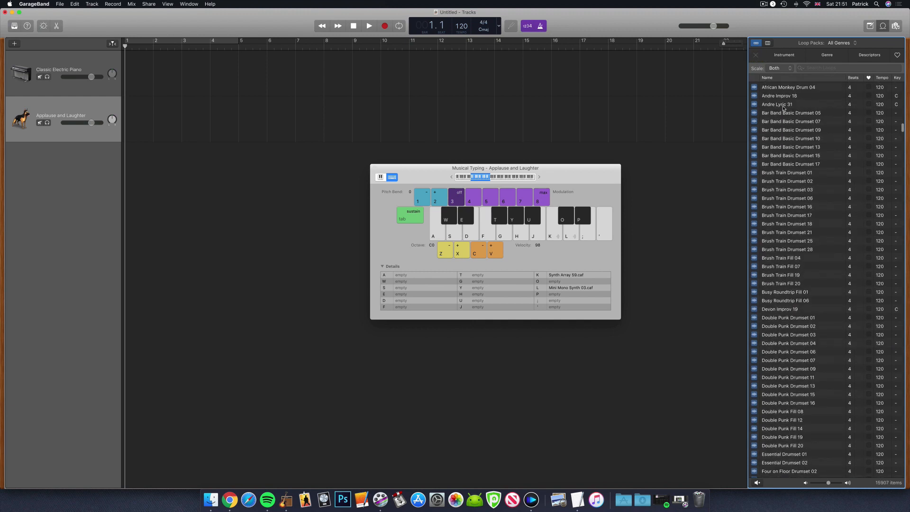
{"action": "left_click", "coordinate": [801, 104]}
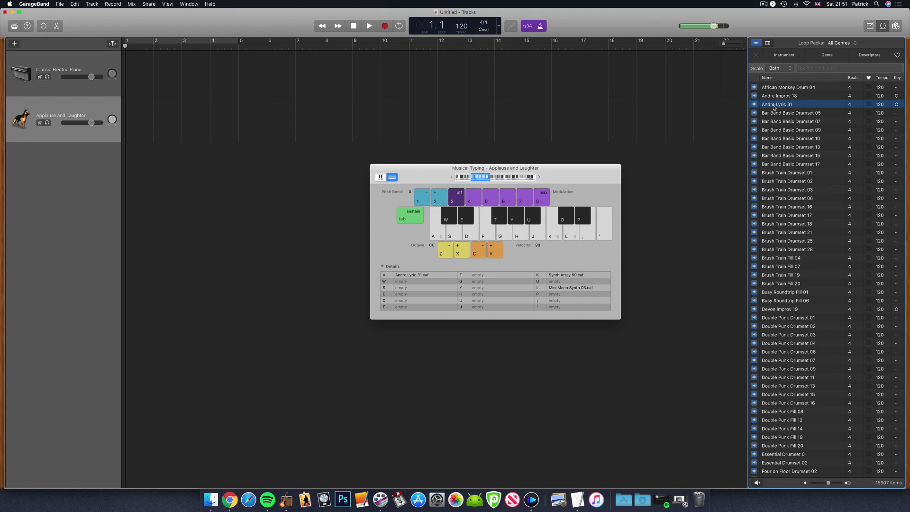
{"action": "mouse_move", "coordinate": [644, 216]}
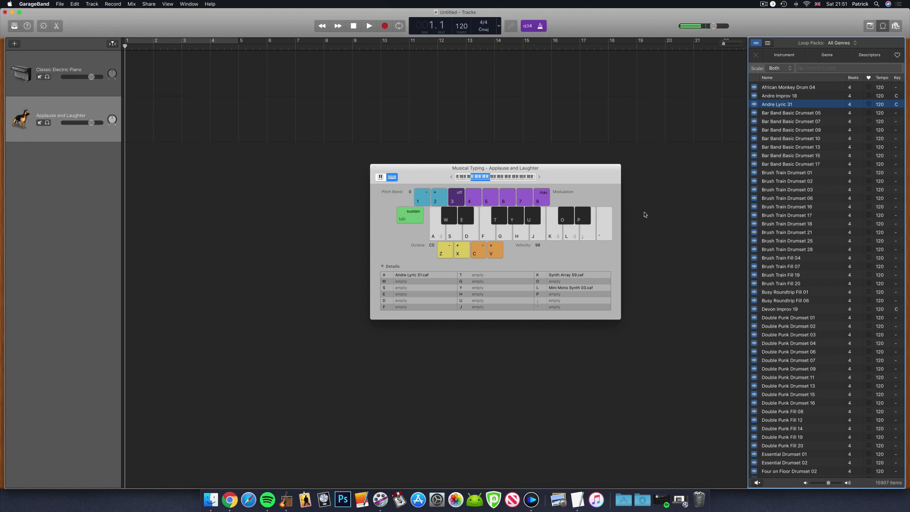